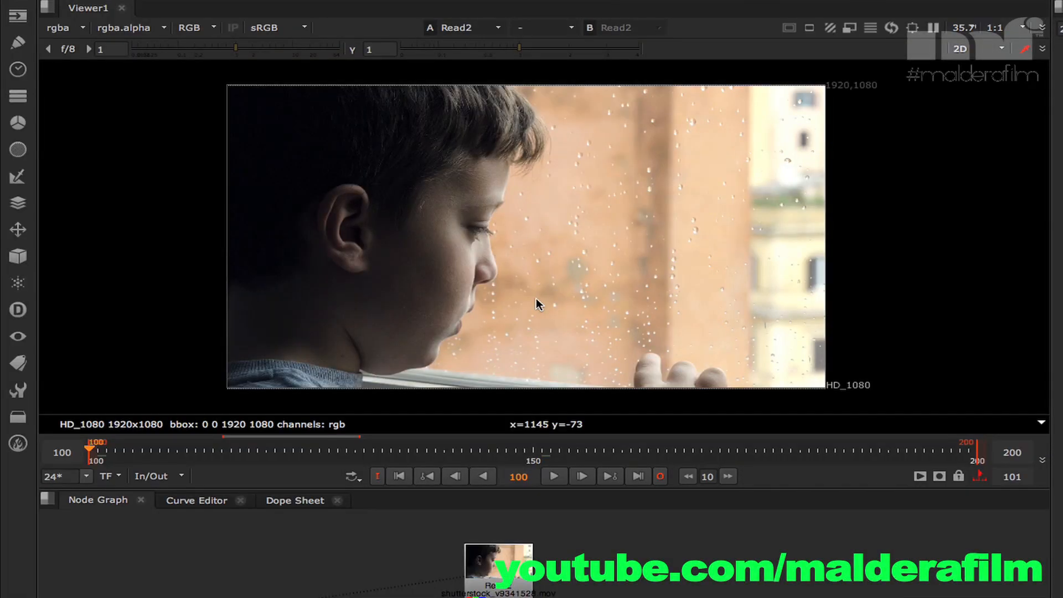
pyautogui.moveTo(381, 243)
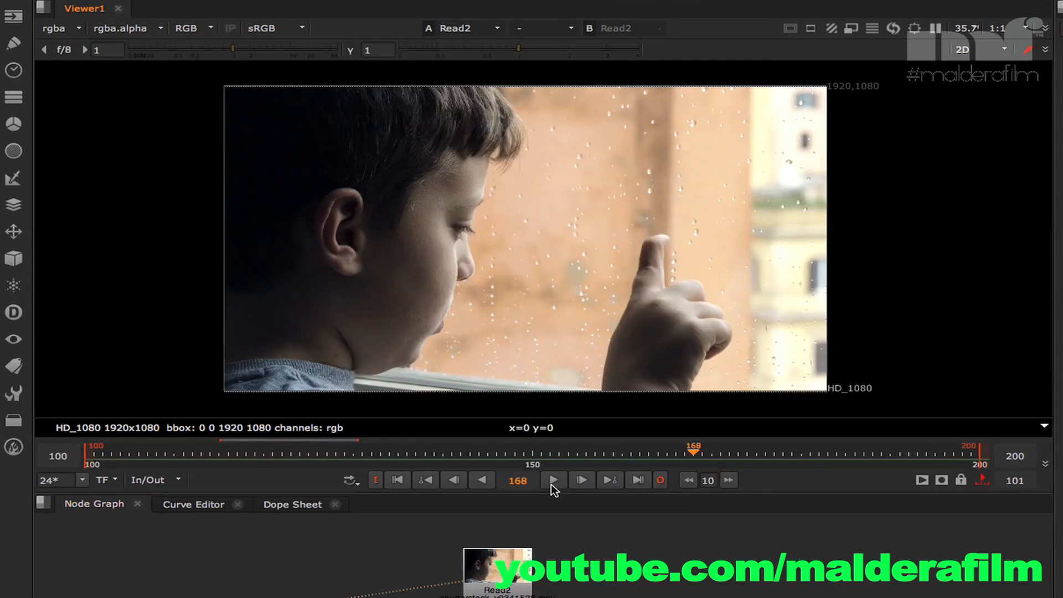
# Add Grade2 after Read2 with a Roto2 node beside it, and push its gain to strong red
pyautogui.click(552, 479)
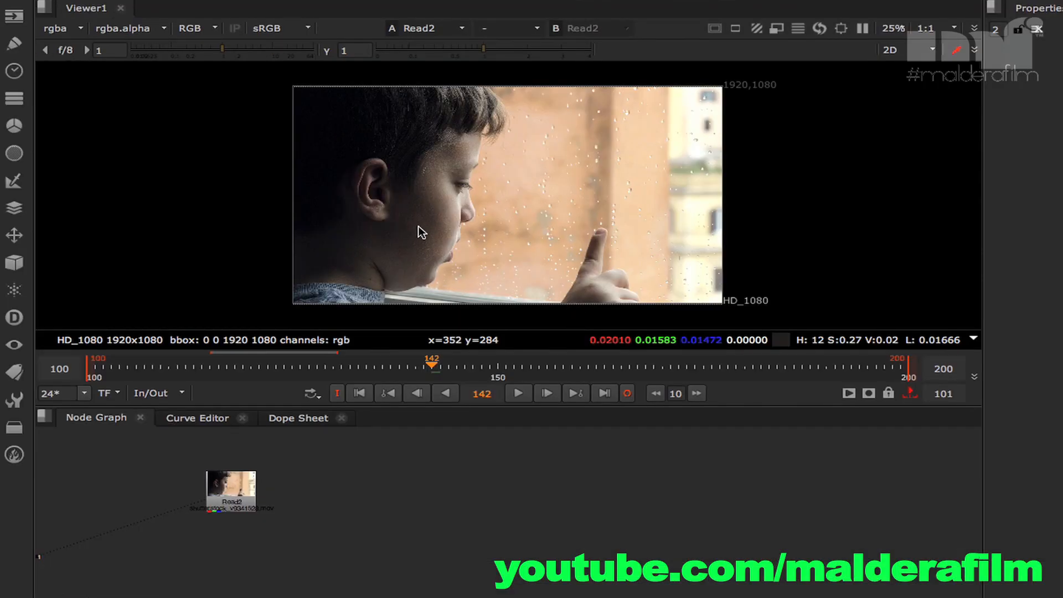
pyautogui.moveTo(260, 491)
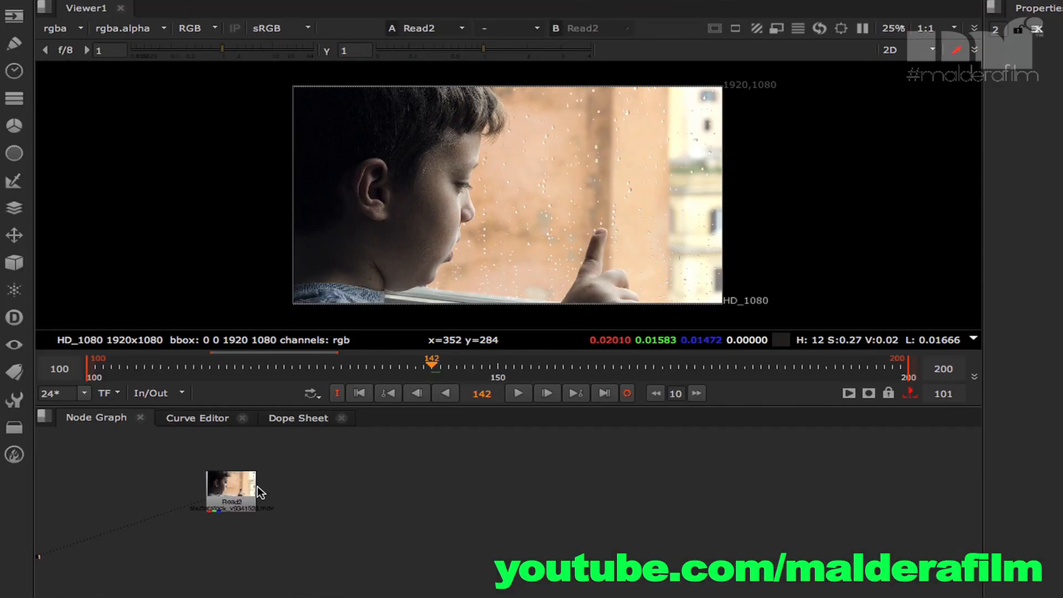
pyautogui.click(231, 488)
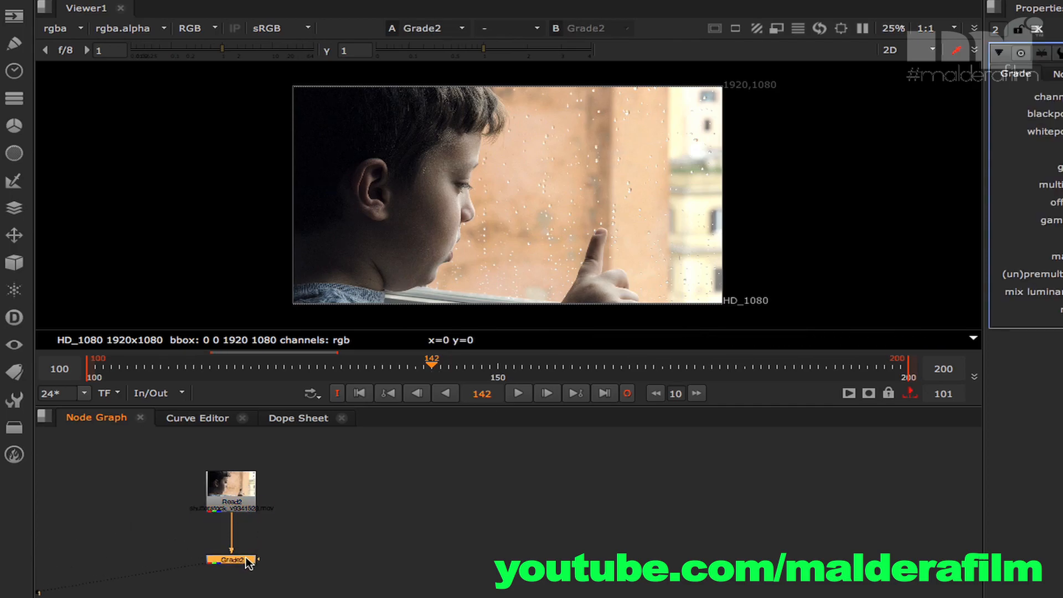
pyautogui.click(231, 560)
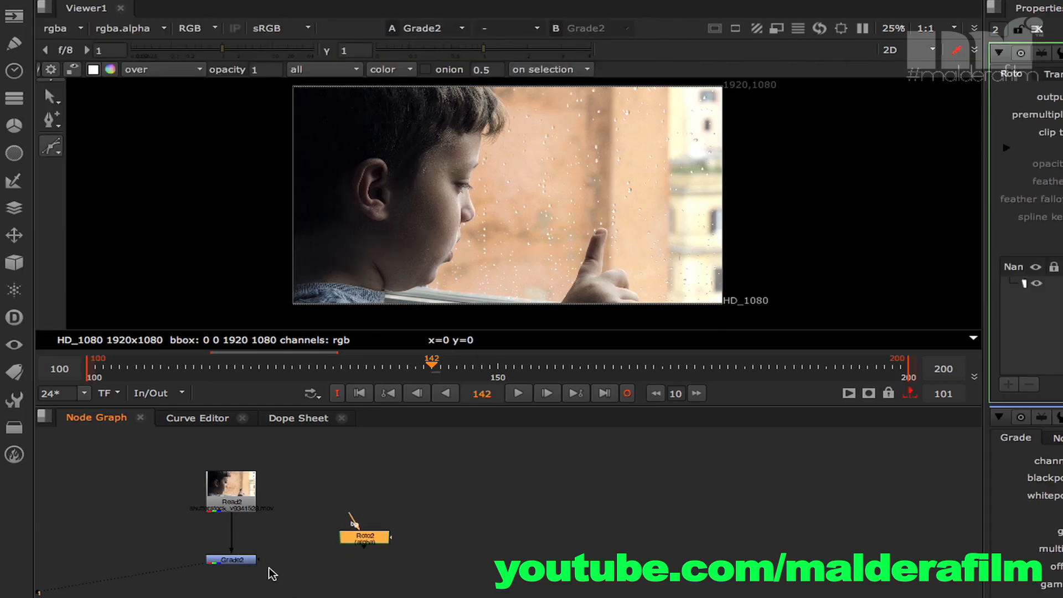
pyautogui.moveTo(257, 559); pyautogui.dragTo(326, 584)
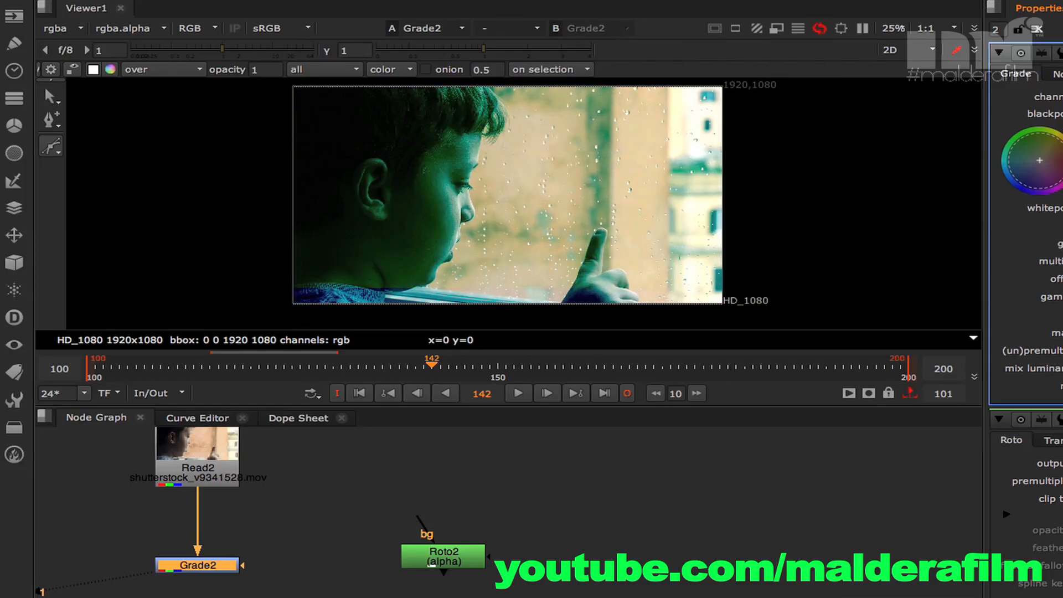
pyautogui.moveTo(1037, 161); pyautogui.dragTo(1042, 190)
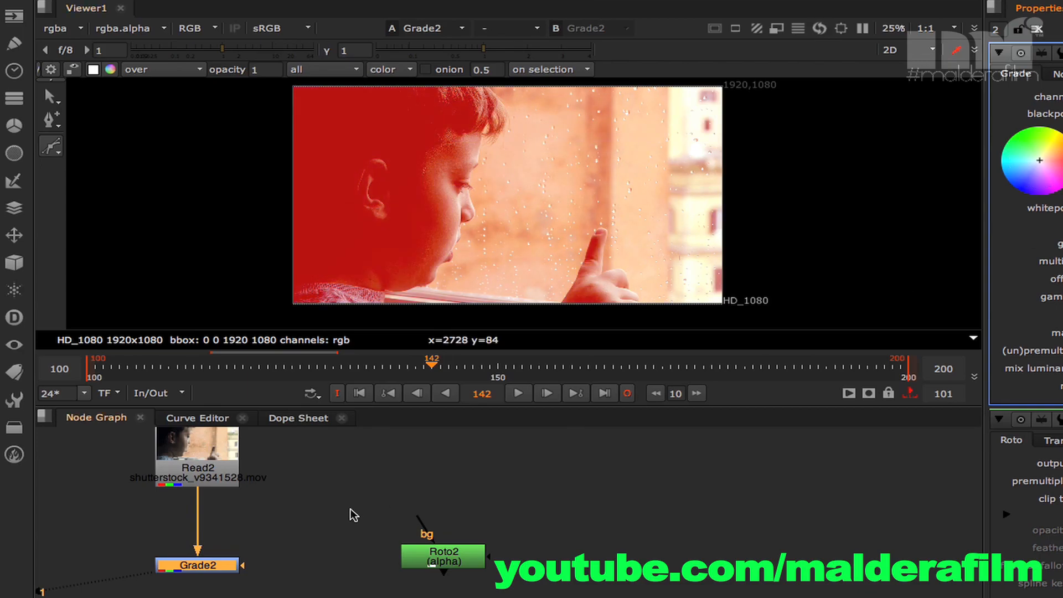
pyautogui.moveTo(423, 556); pyautogui.dragTo(247, 565)
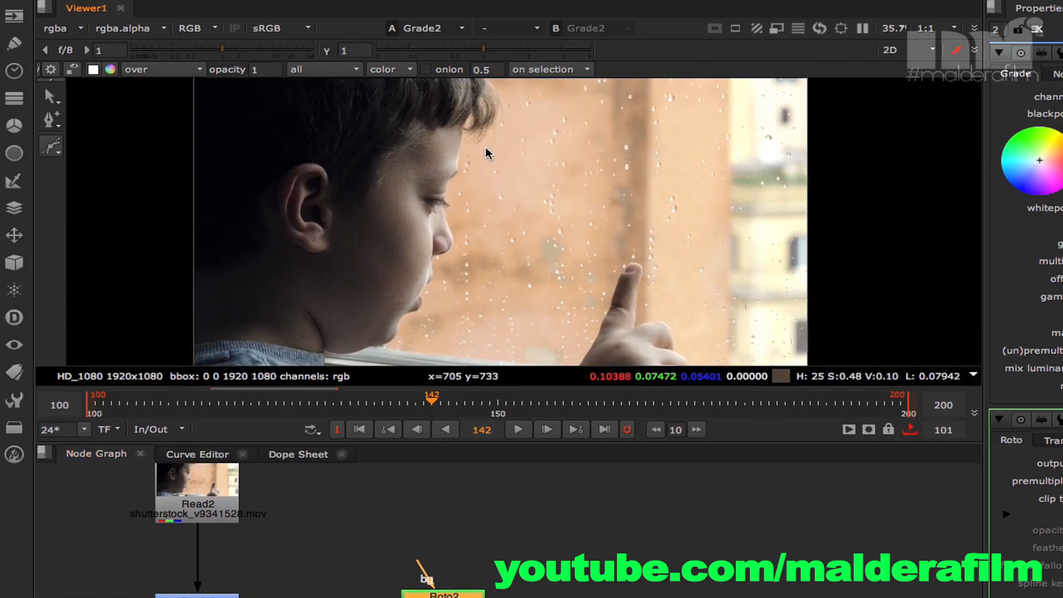
# Draw a rough Bezier polygon over the boy's face in Roto2
pyautogui.click(531, 326)
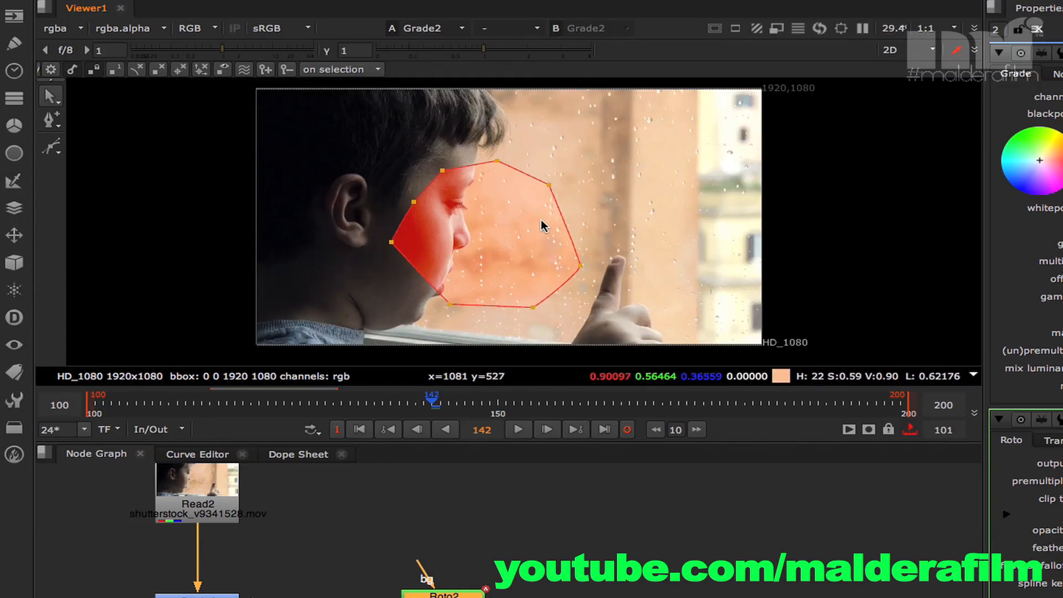
pyautogui.moveTo(636, 260)
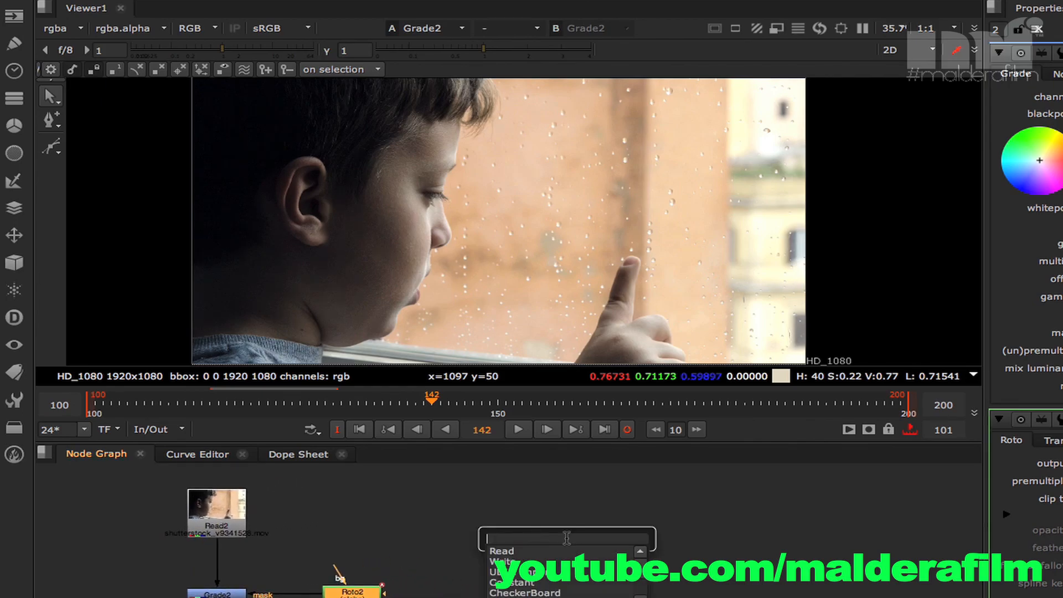
# Create Tracker1 from the node search and connect Read2 into it
pyautogui.write('track')
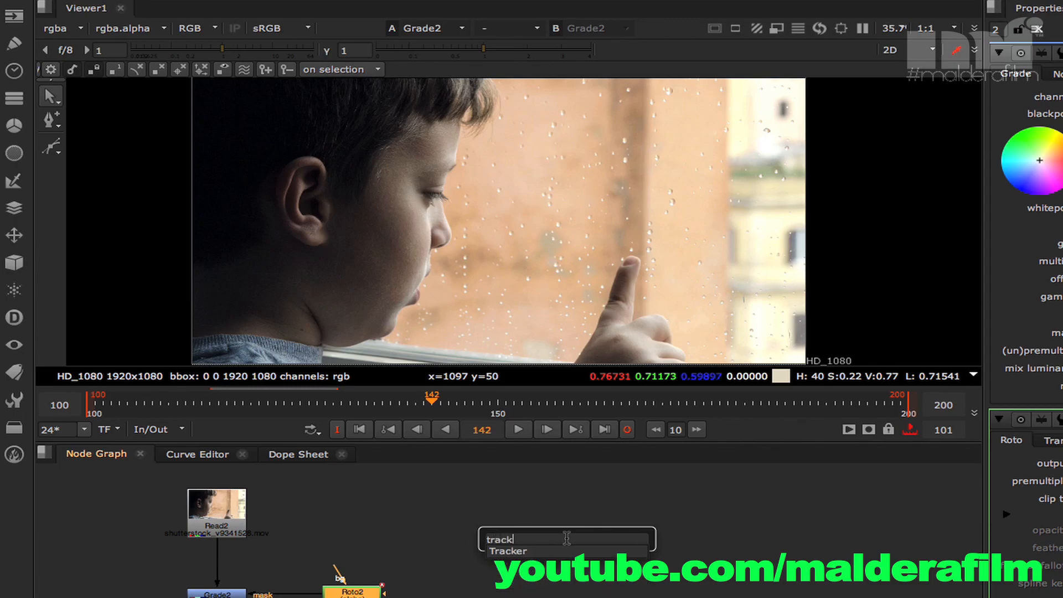
pyautogui.click(507, 551)
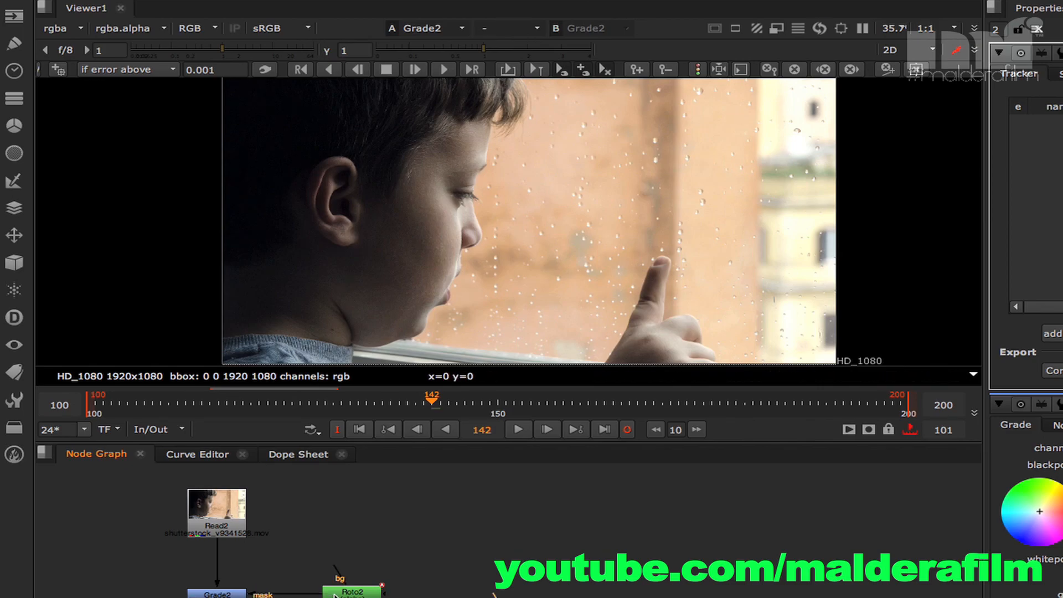
pyautogui.click(529, 512)
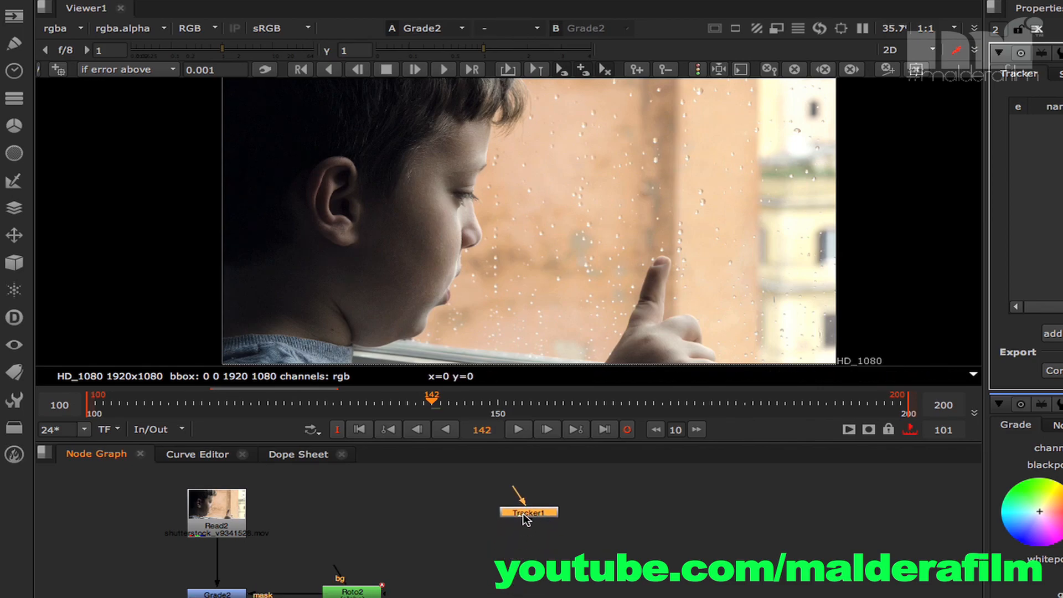
pyautogui.moveTo(215, 529); pyautogui.dragTo(528, 511)
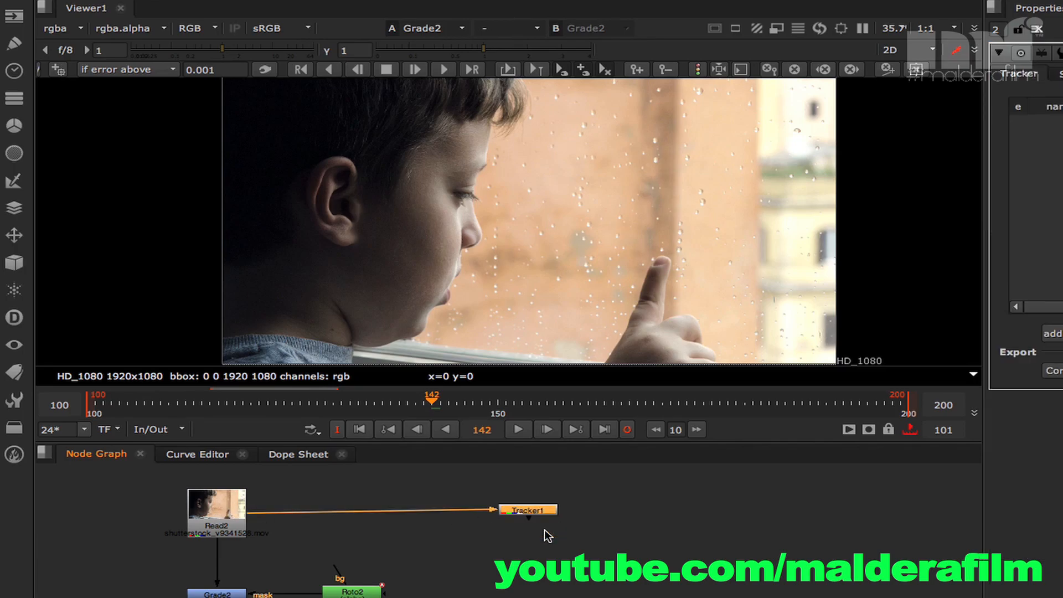
# Wrap Tracker1 in BackdropNode1 and label it 'Tracks'
pyautogui.write('backd')
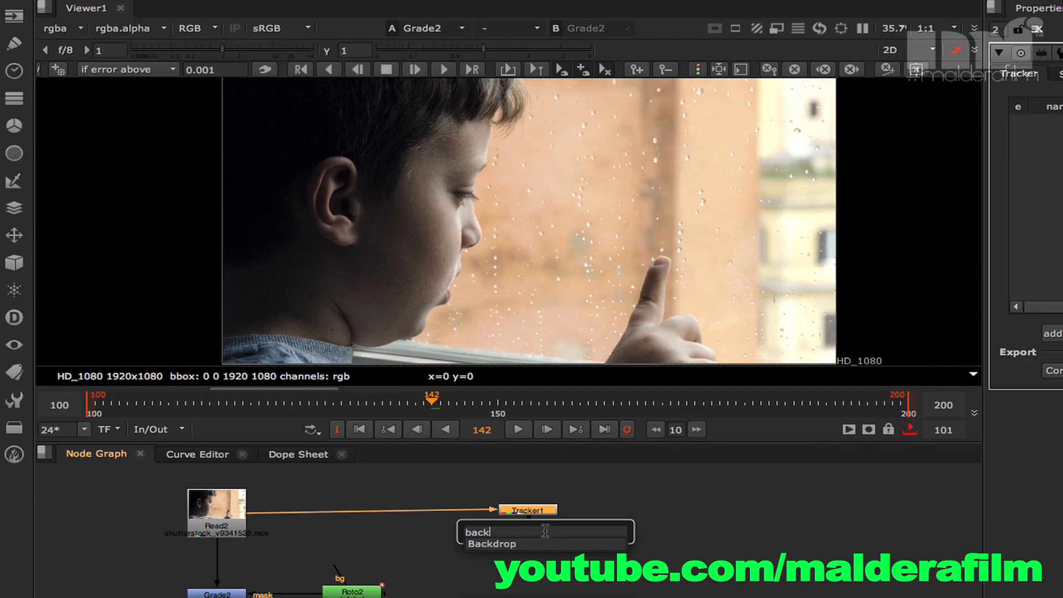
pyautogui.click(495, 544)
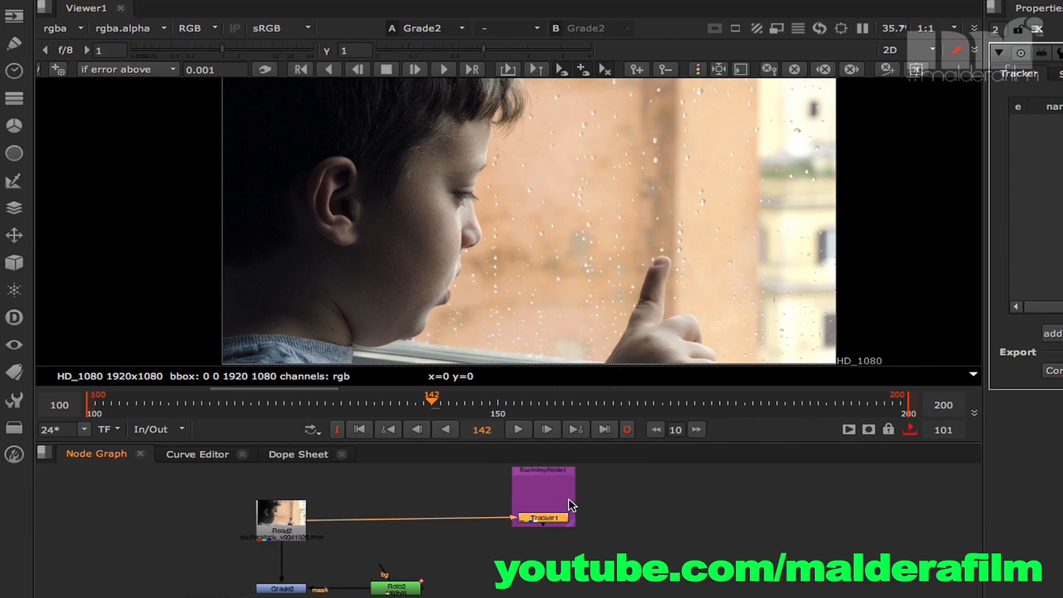
pyautogui.rightClick(549, 478)
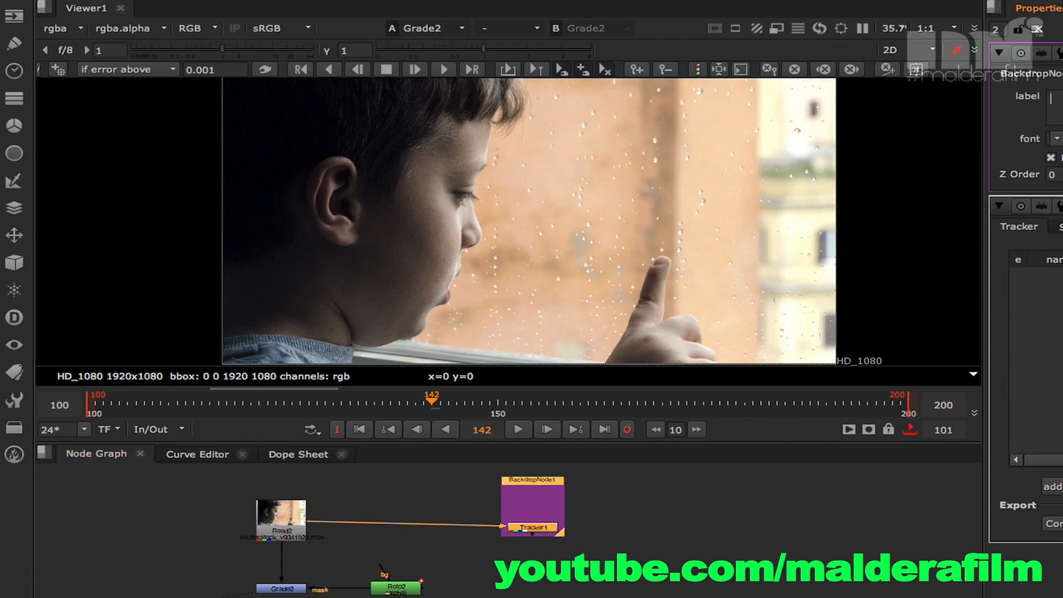
pyautogui.write('Trac')
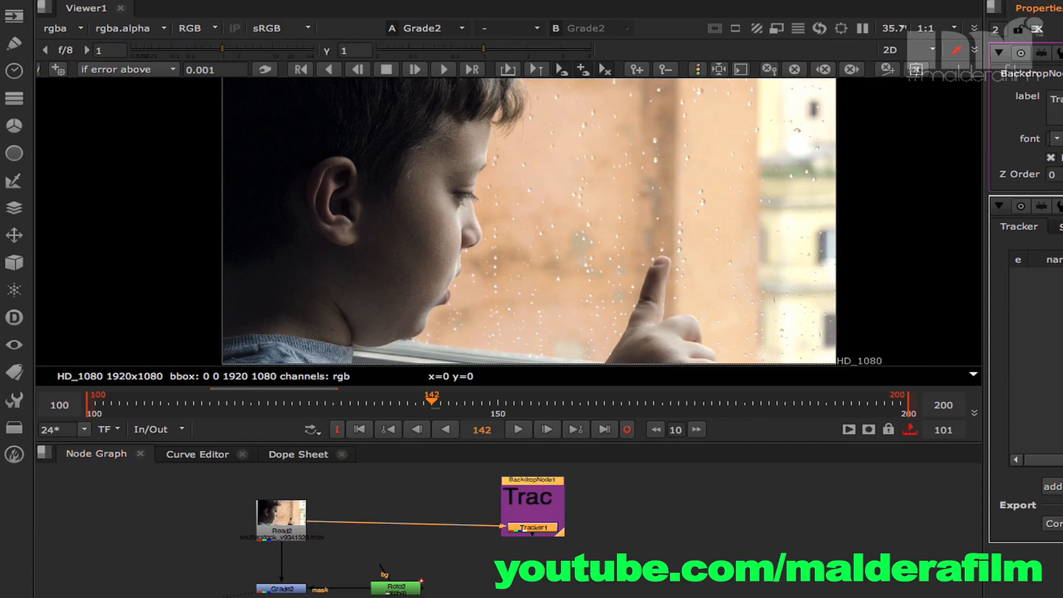
pyautogui.write('ks')
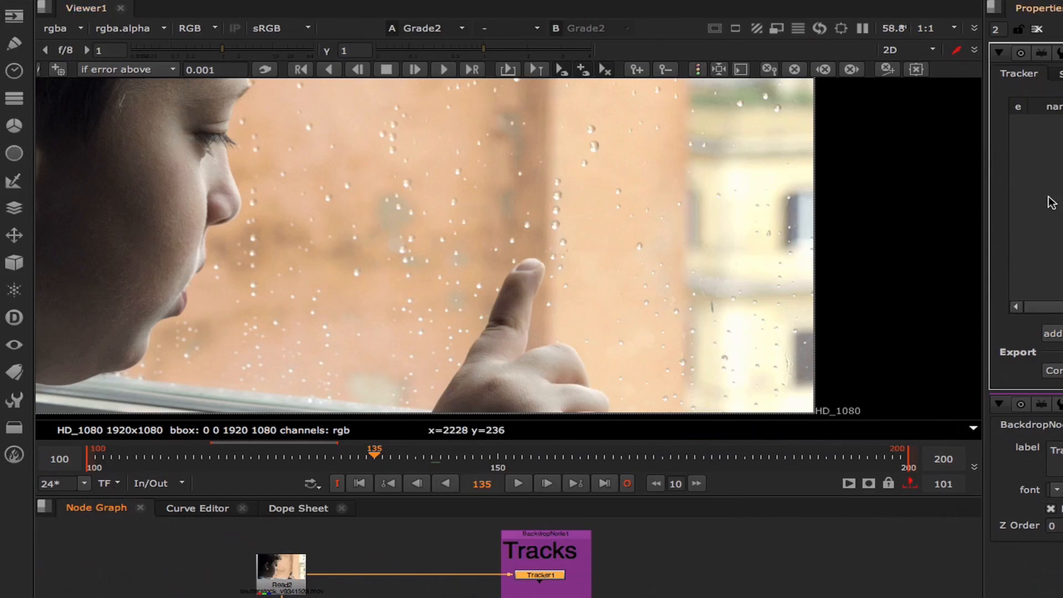
pyautogui.moveTo(526, 278)
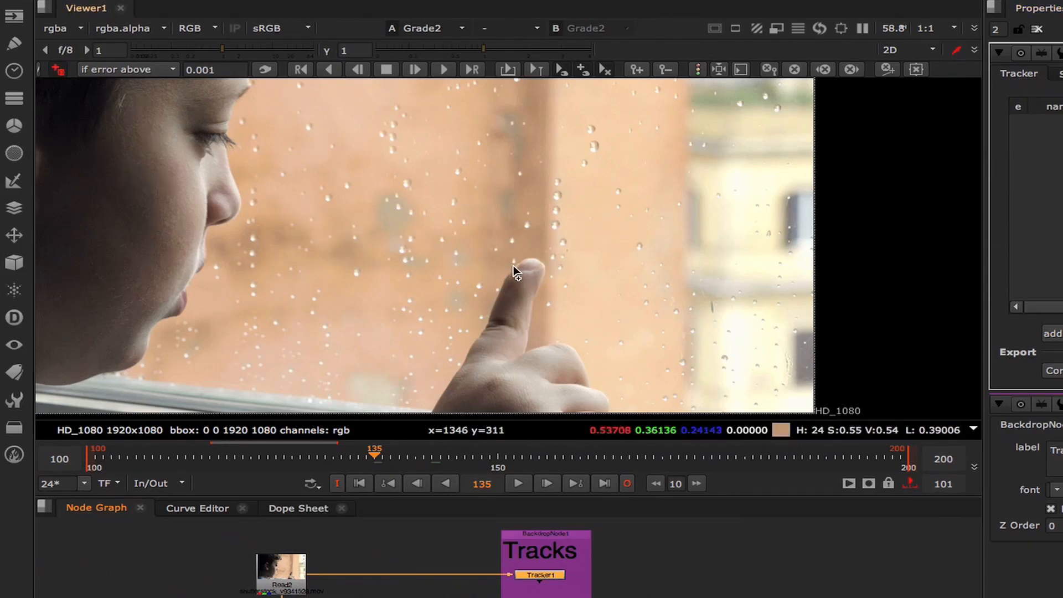
# Add track 1 on the boy's fingertip at frame 135
pyautogui.click(530, 265)
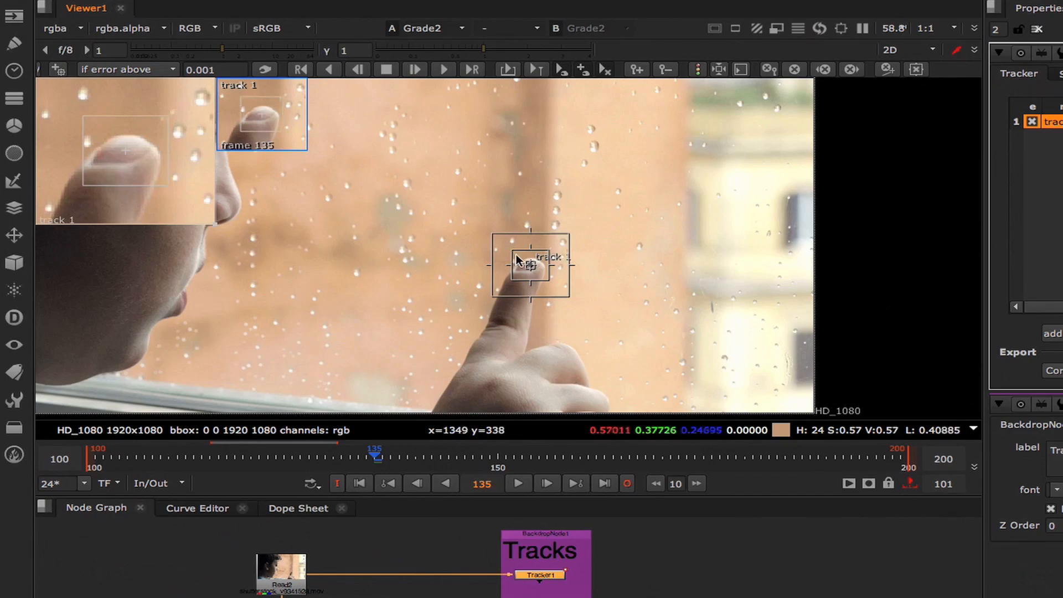
pyautogui.moveTo(424, 77)
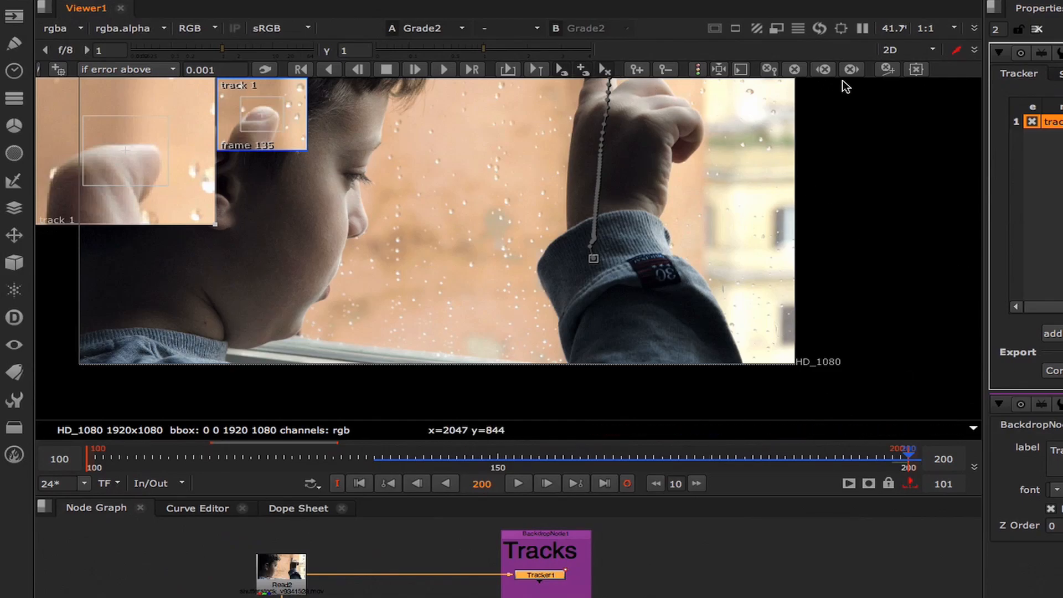
# Track the fingertip backward to frame 100, then scrub the timeline to verify the track
pyautogui.click(380, 458)
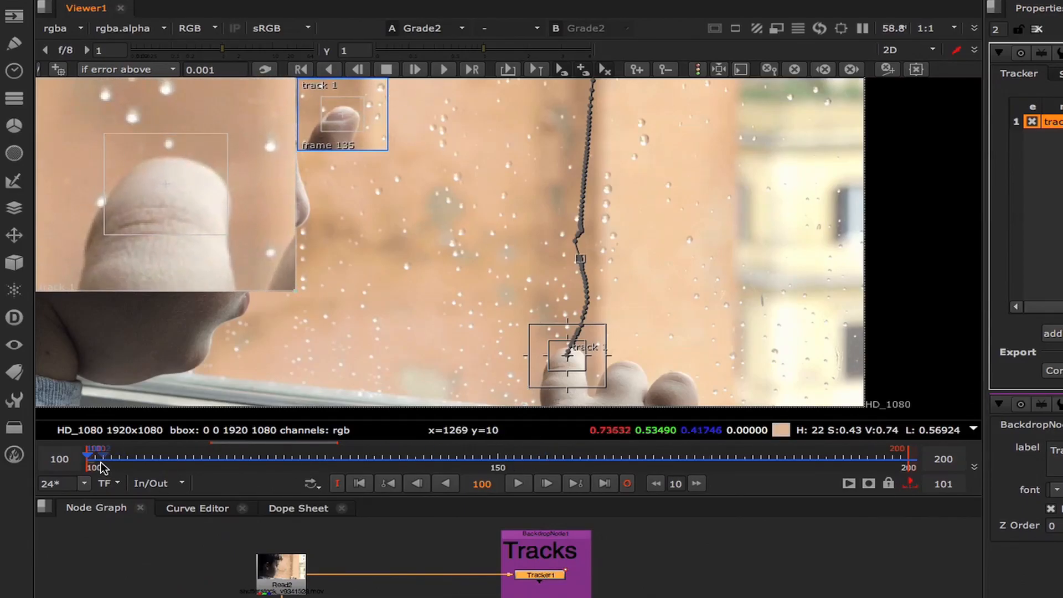
pyautogui.moveTo(100, 455); pyautogui.dragTo(335, 456)
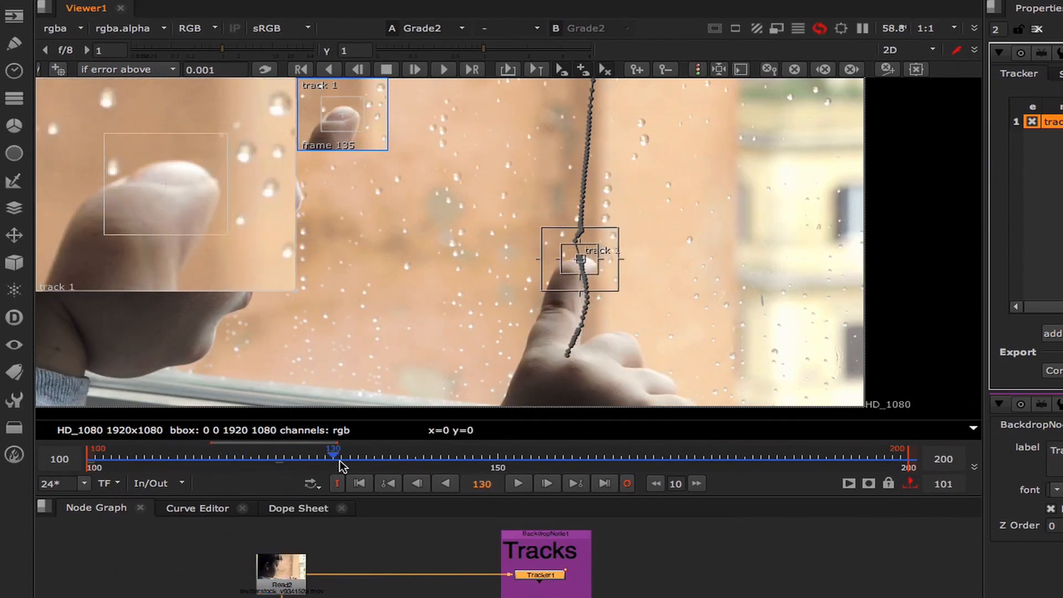
pyautogui.moveTo(334, 456); pyautogui.dragTo(407, 456)
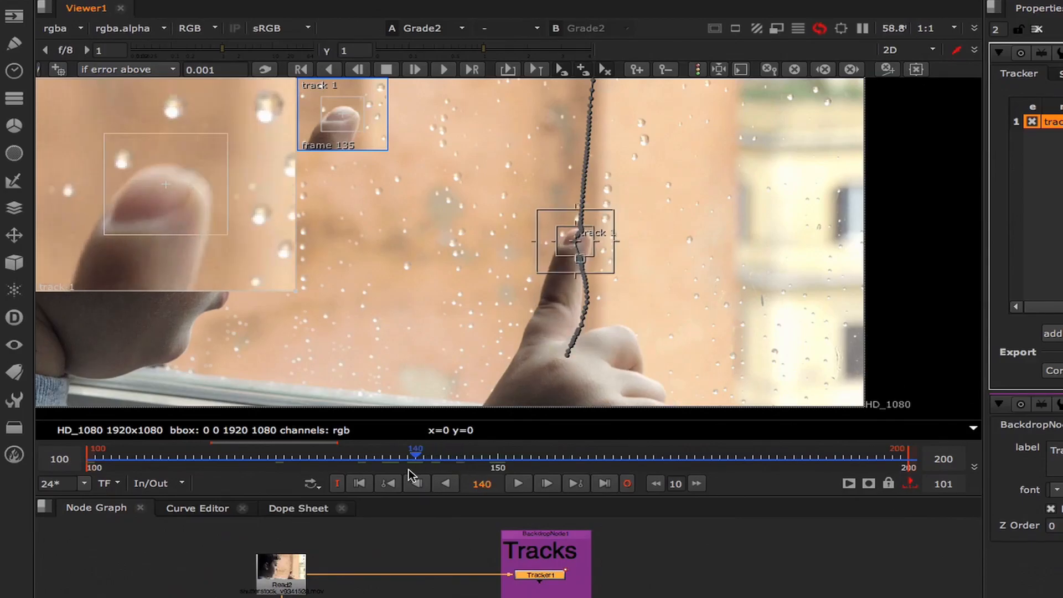
pyautogui.moveTo(414, 450); pyautogui.dragTo(481, 451)
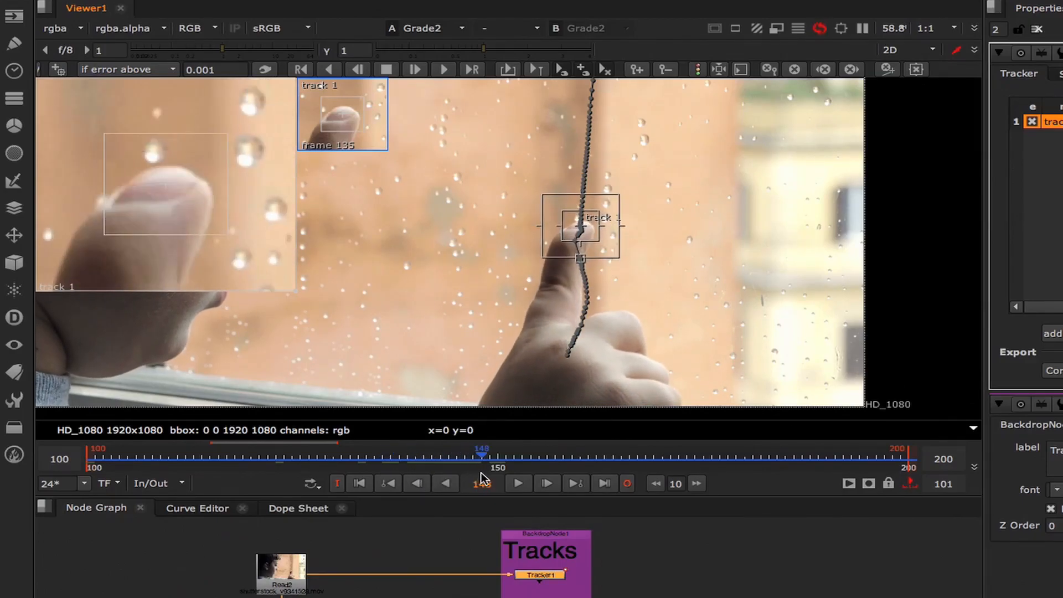
pyautogui.moveTo(481, 454); pyautogui.dragTo(407, 454)
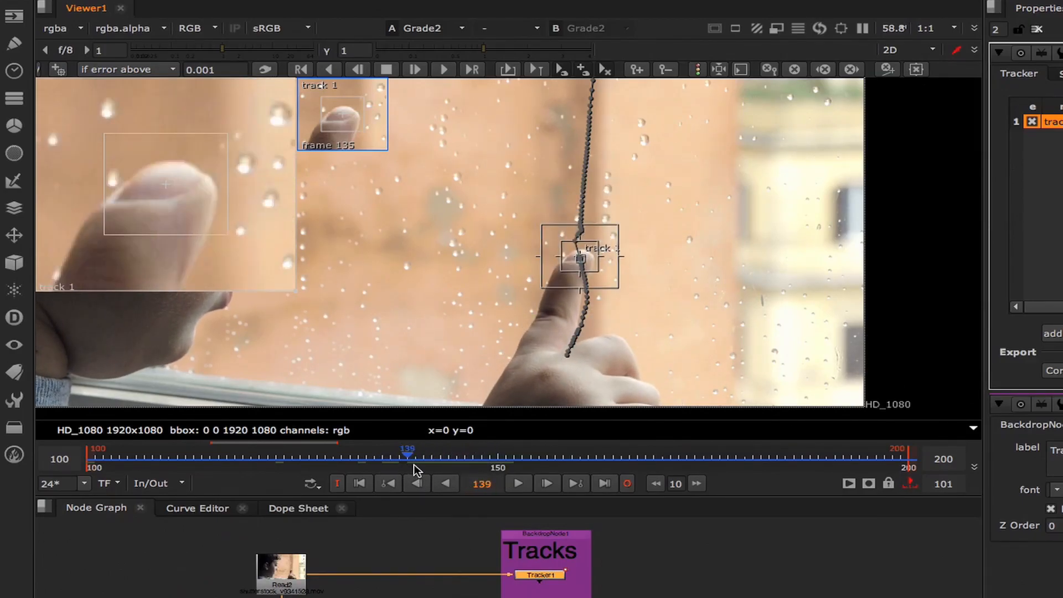
pyautogui.moveTo(407, 454); pyautogui.dragTo(522, 454)
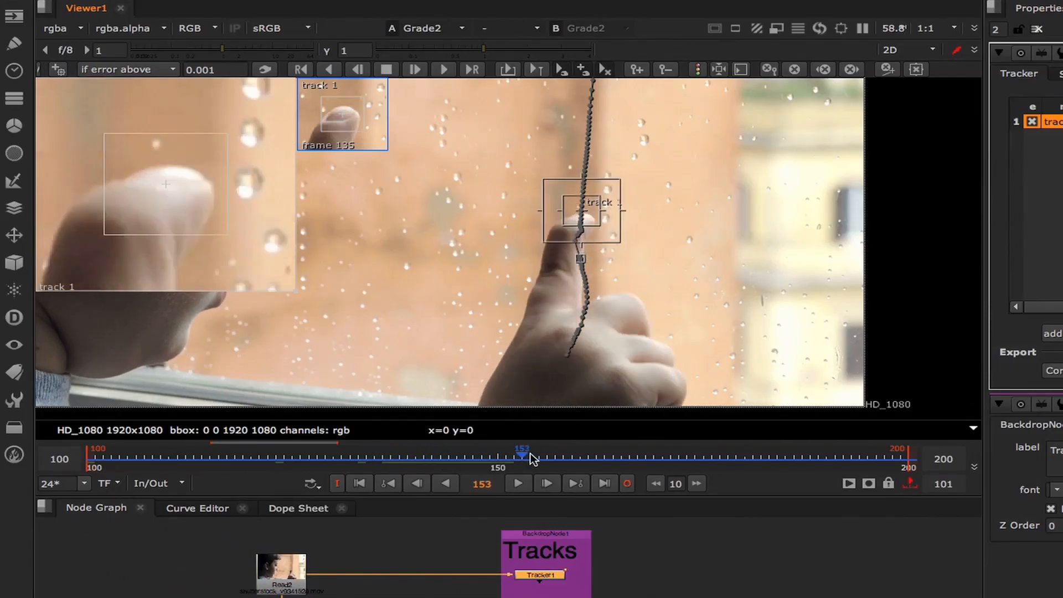
pyautogui.moveTo(522, 451); pyautogui.dragTo(655, 451)
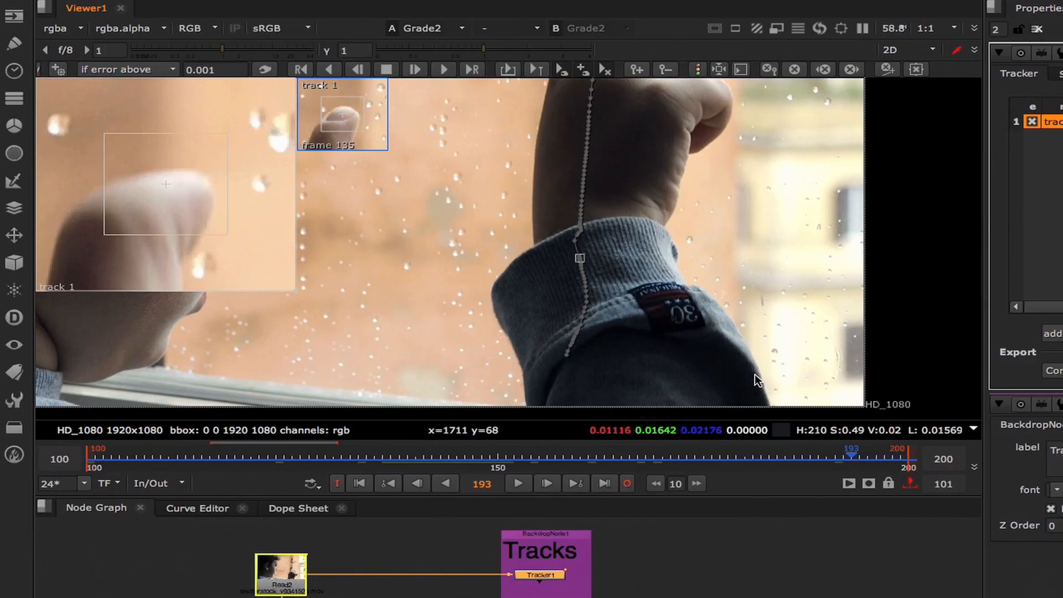
# Review the track, then export Tracker1 as a baked Transform match-move node
pyautogui.moveTo(851, 460); pyautogui.dragTo(895, 459)
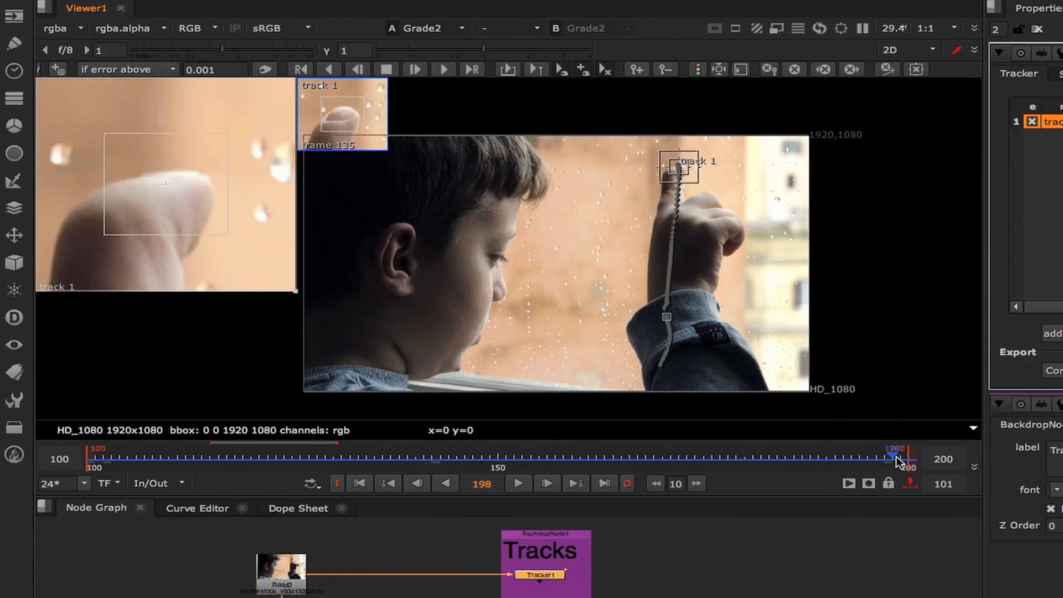
pyautogui.moveTo(899, 460); pyautogui.dragTo(736, 460)
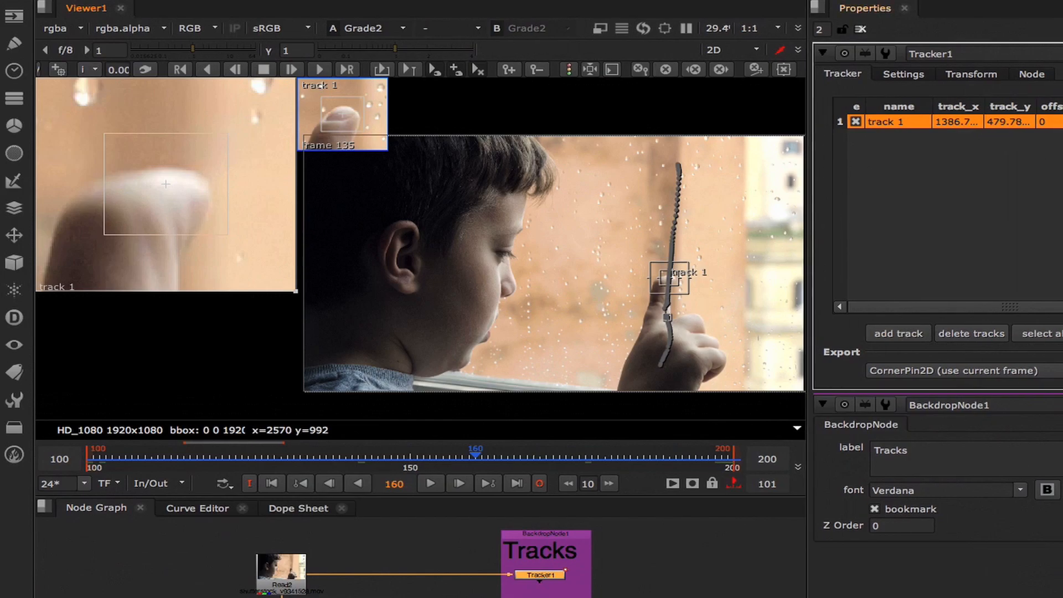
pyautogui.click(956, 371)
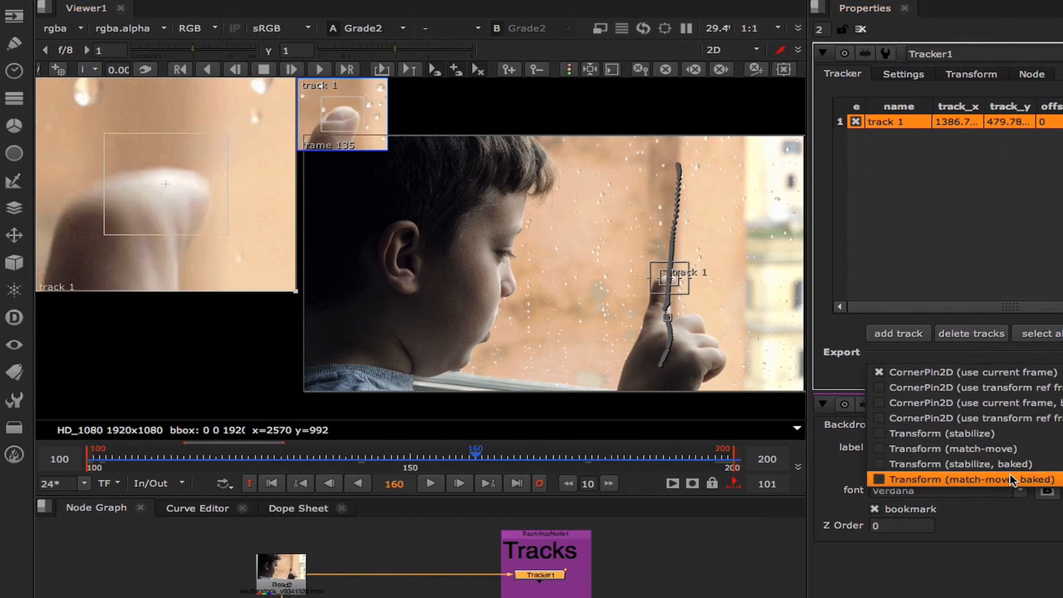
pyautogui.moveTo(1045, 484)
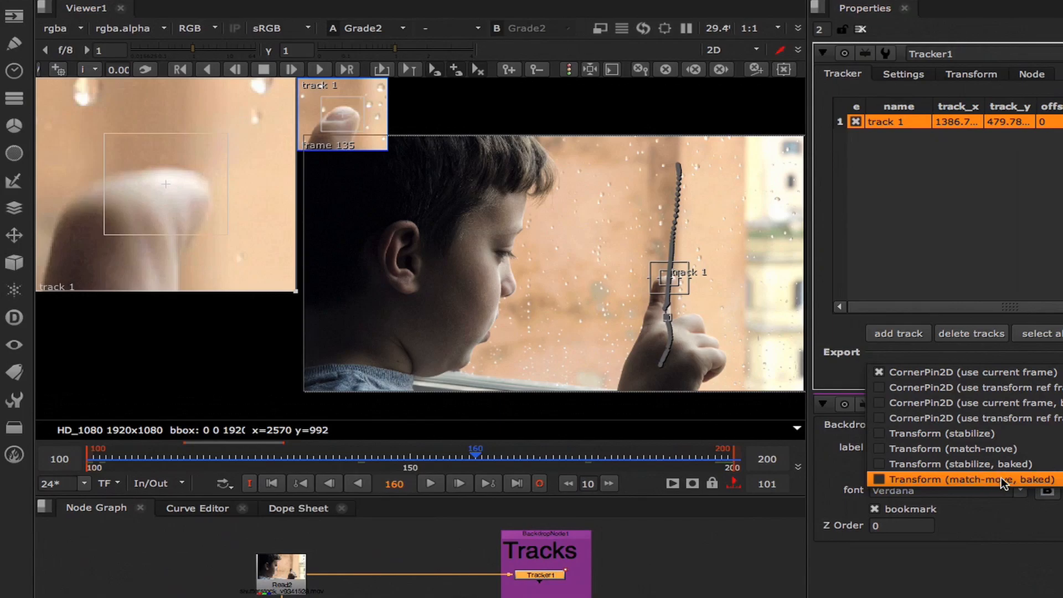
pyautogui.click(966, 480)
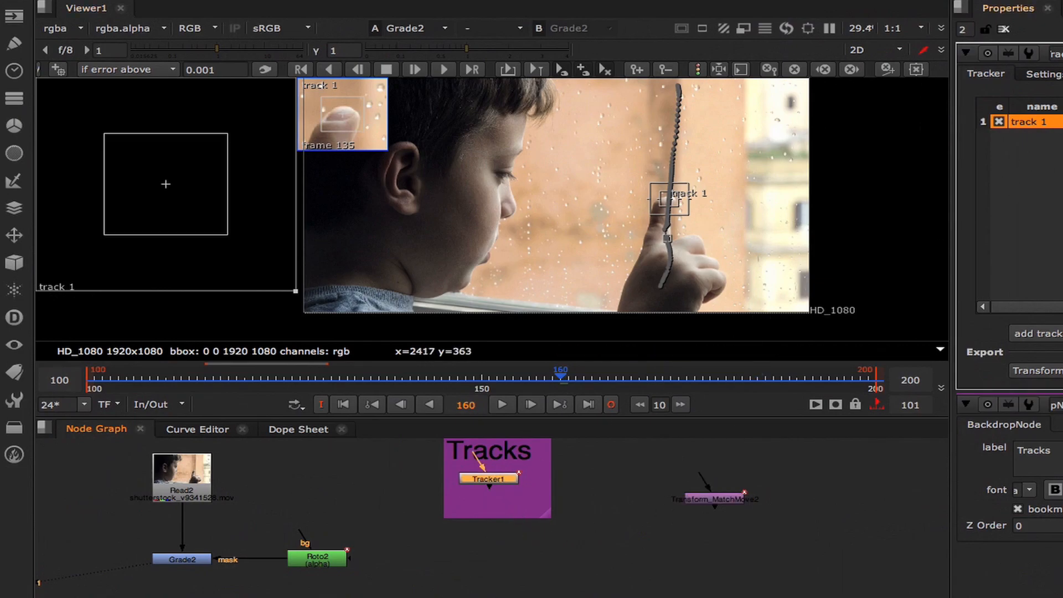
# Insert Transform_MatchMove2 into the Roto2-to-Grade2 mask pipe
pyautogui.moveTo(715, 499); pyautogui.dragTo(555, 575)
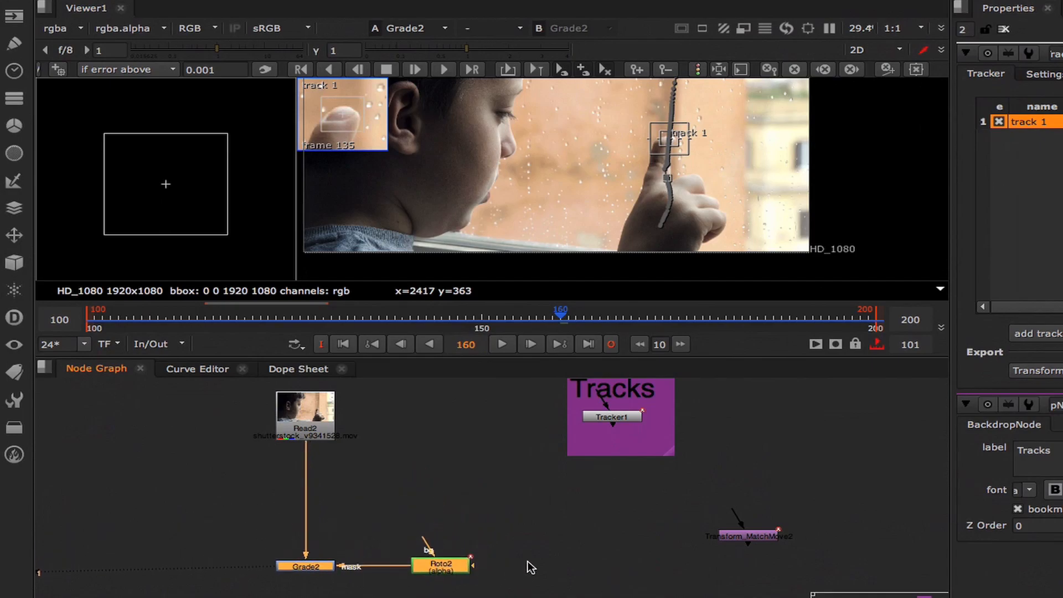
pyautogui.moveTo(440, 564); pyautogui.dragTo(586, 564)
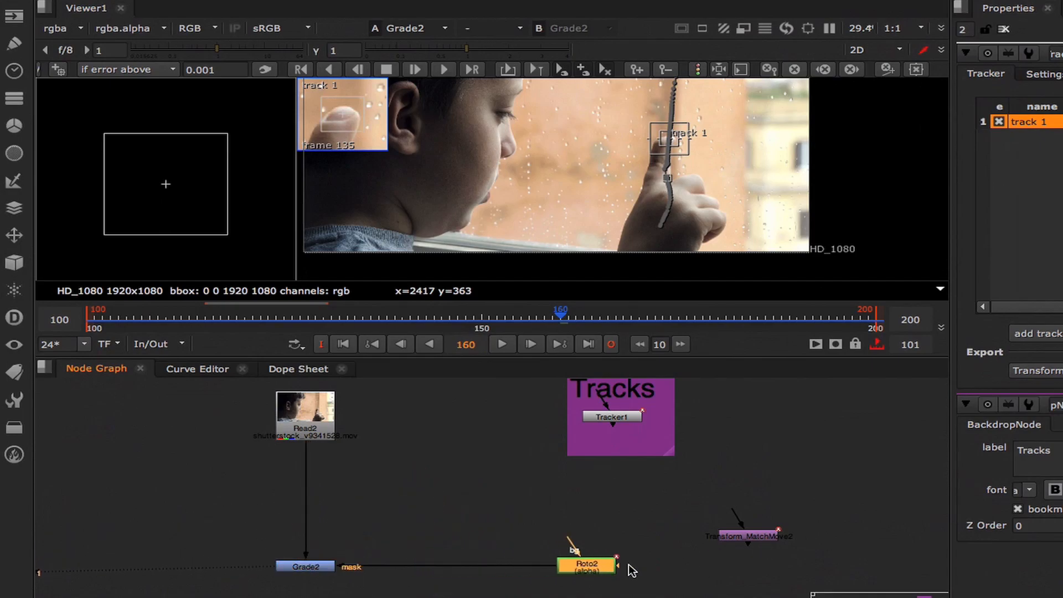
pyautogui.moveTo(749, 535); pyautogui.dragTo(488, 565)
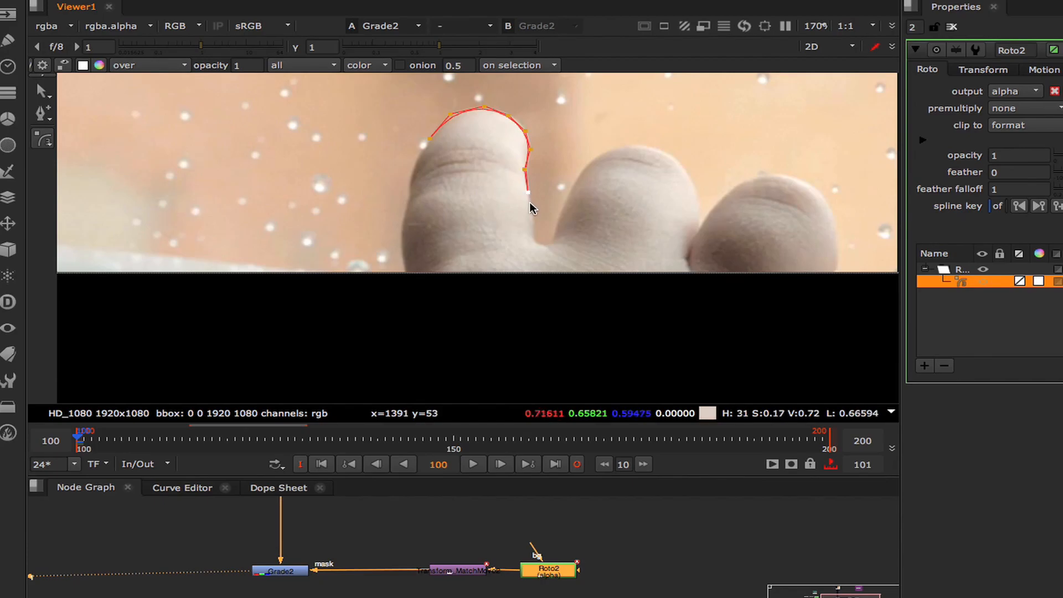
# Trace a closed Bezier around the index fingertip at frame 100, set clip to 'no clip', and play
pyautogui.moveTo(529, 193); pyautogui.dragTo(533, 234)
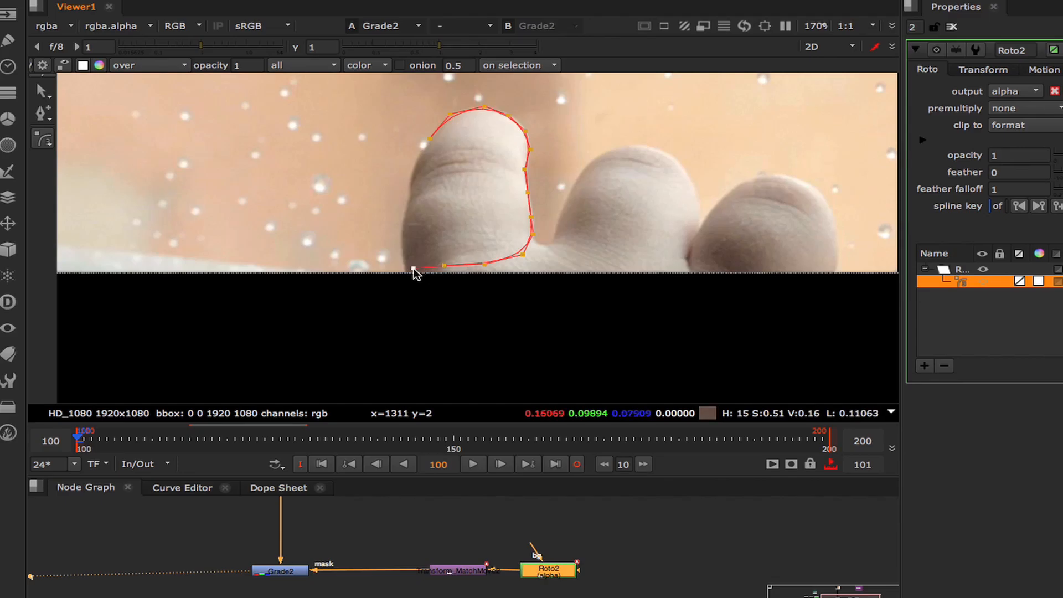
pyautogui.moveTo(407, 264)
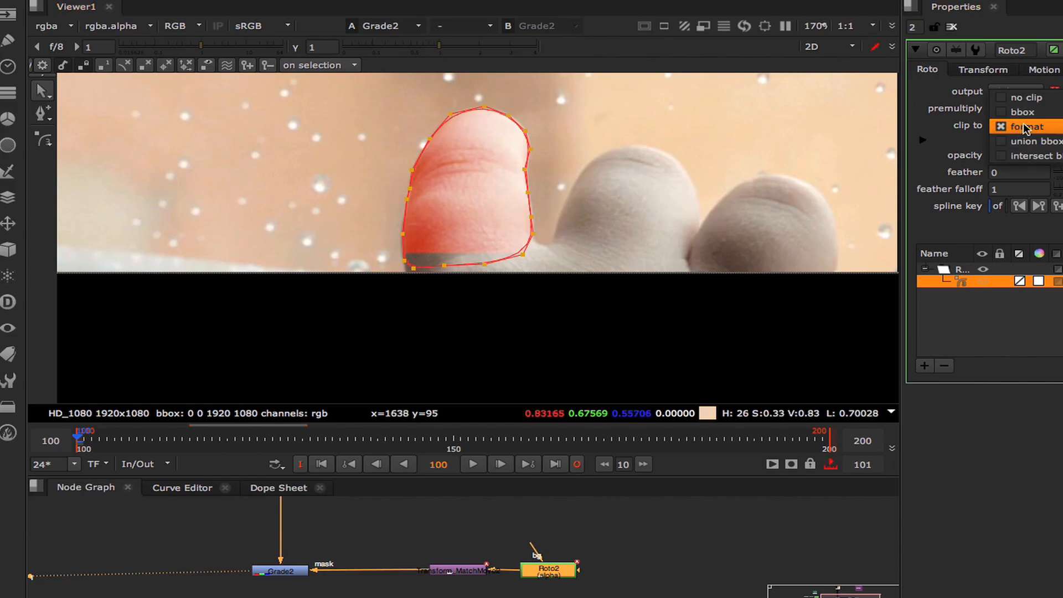
pyautogui.click(1012, 97)
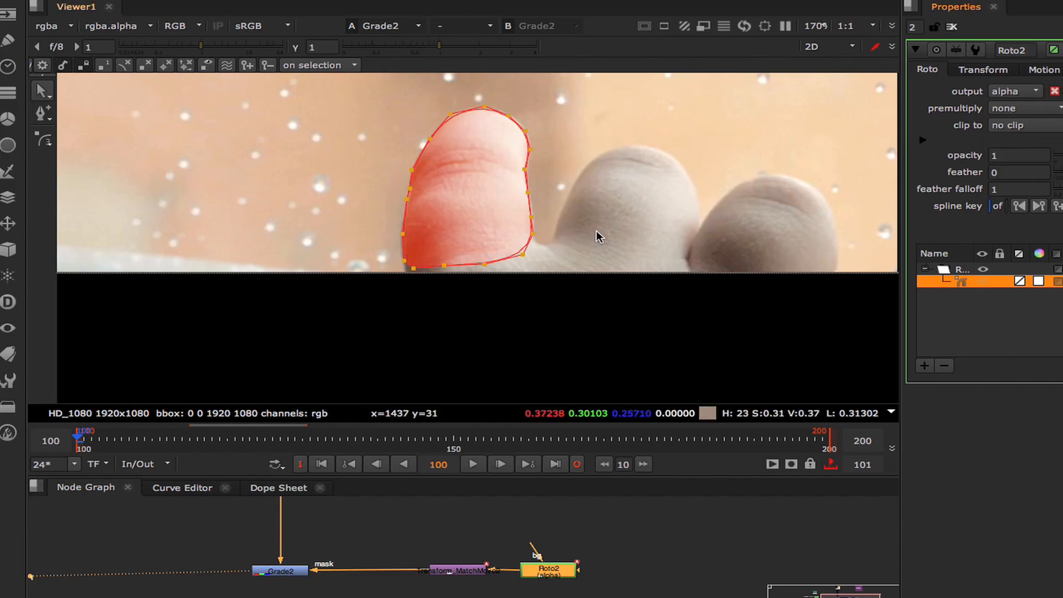
pyautogui.scroll(-3)
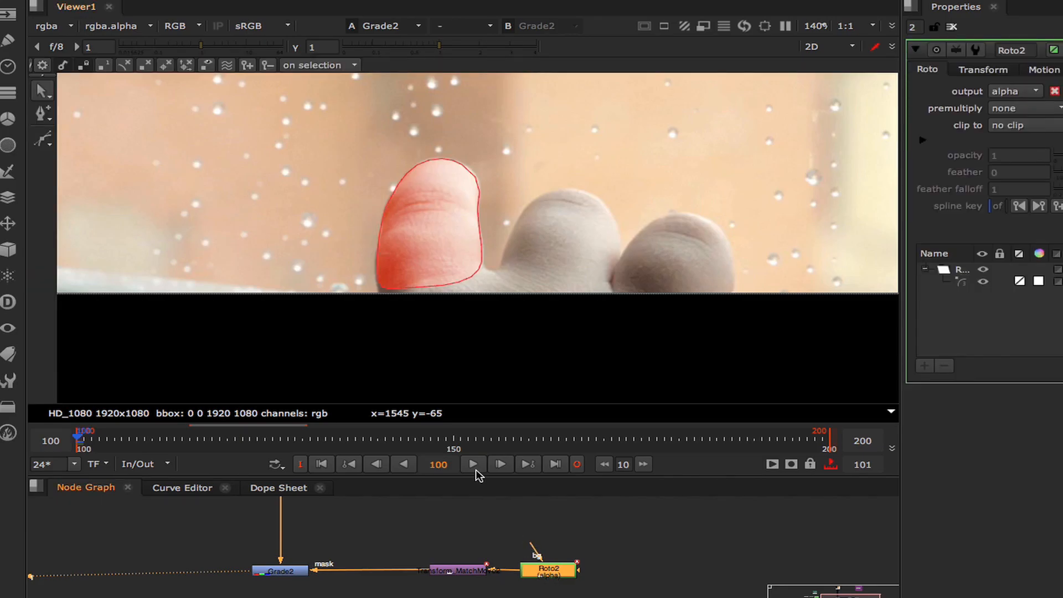
pyautogui.click(472, 465)
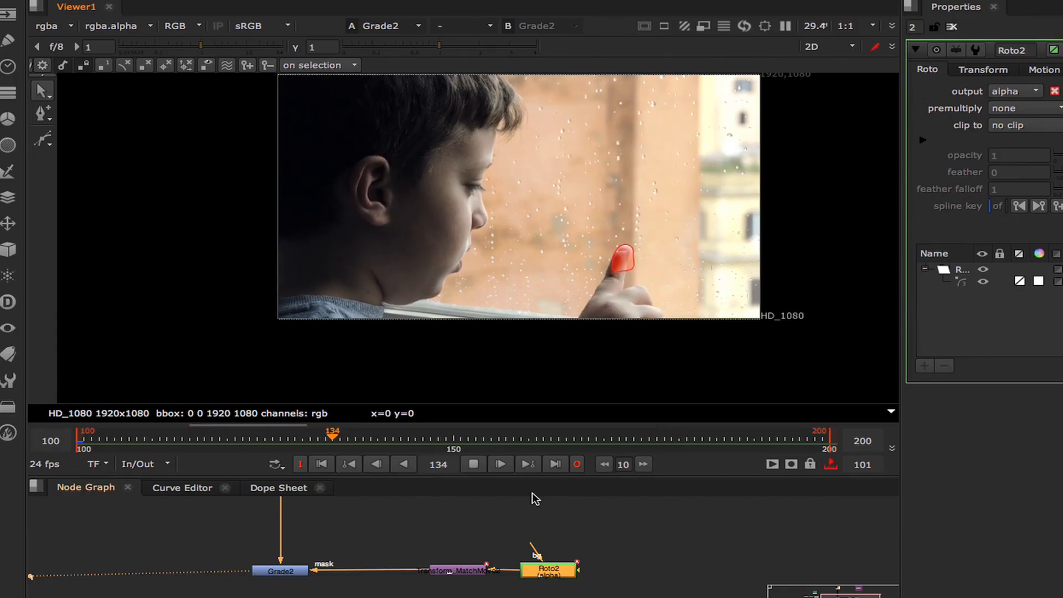
pyautogui.click(501, 464)
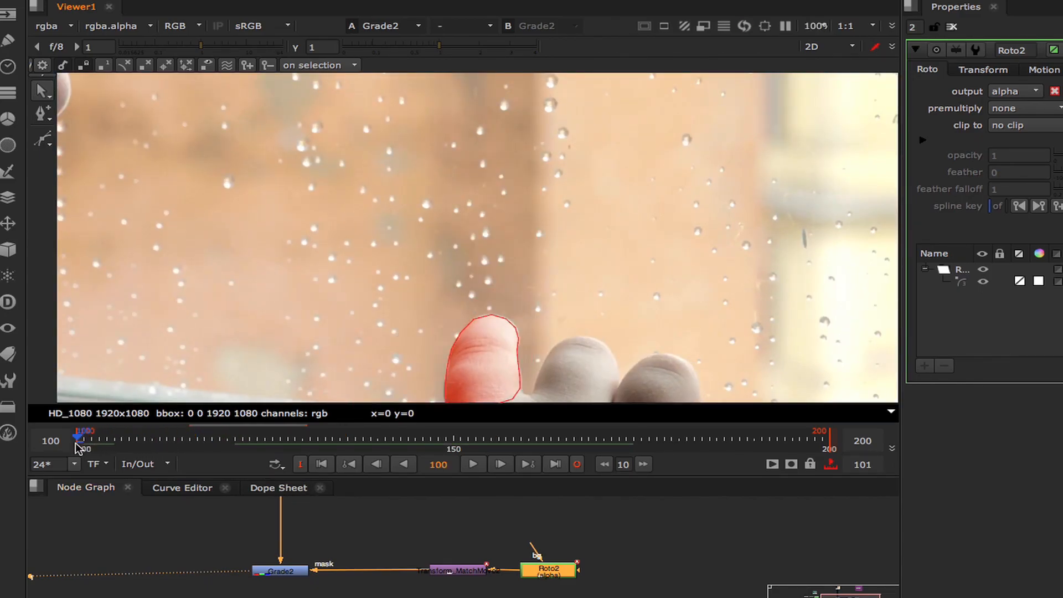
pyautogui.moveTo(80, 439); pyautogui.dragTo(197, 438)
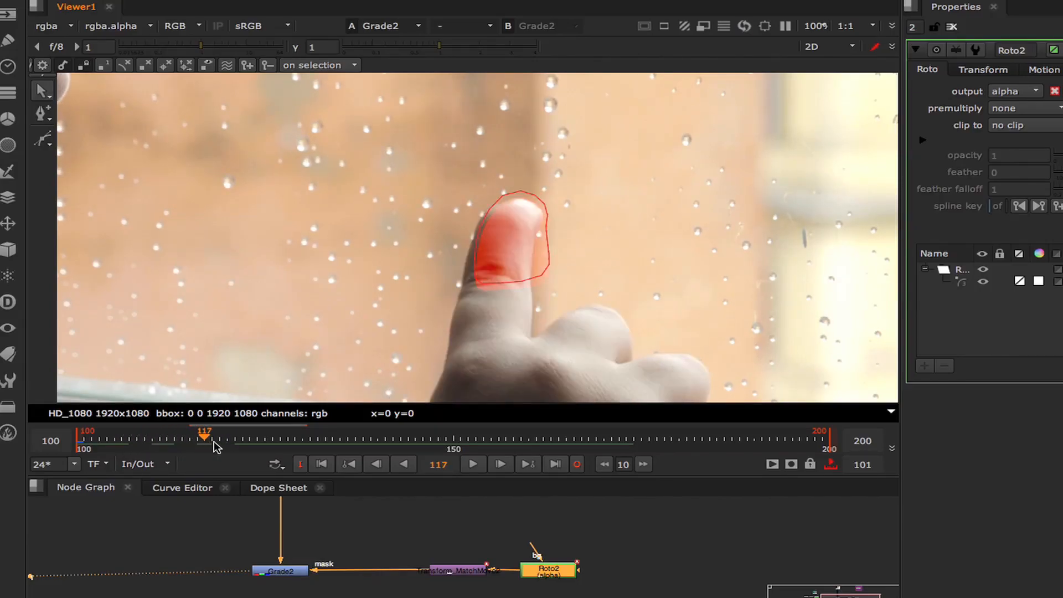
pyautogui.moveTo(205, 437); pyautogui.dragTo(265, 437)
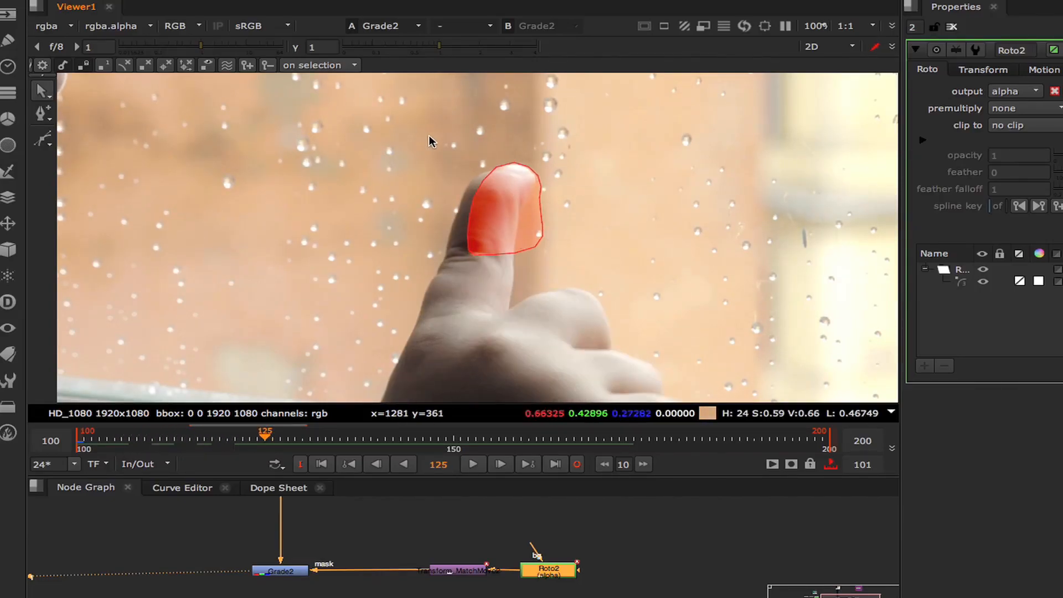
pyautogui.click(505, 204)
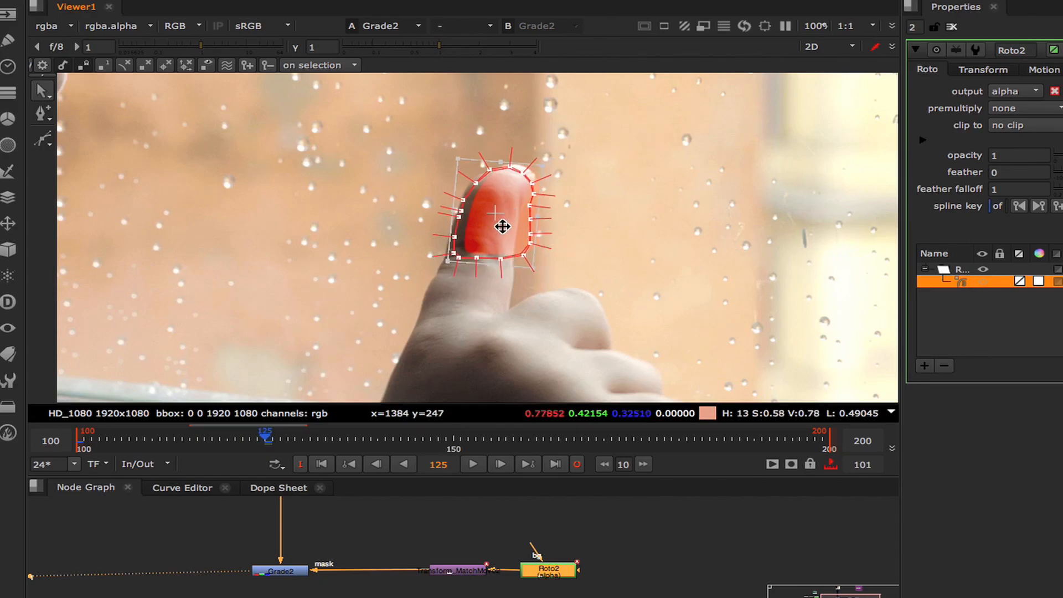
# Move the fingertip shape back onto the finger and keyframe point tweaks across frames 101–125
pyautogui.moveTo(502, 227); pyautogui.dragTo(489, 233)
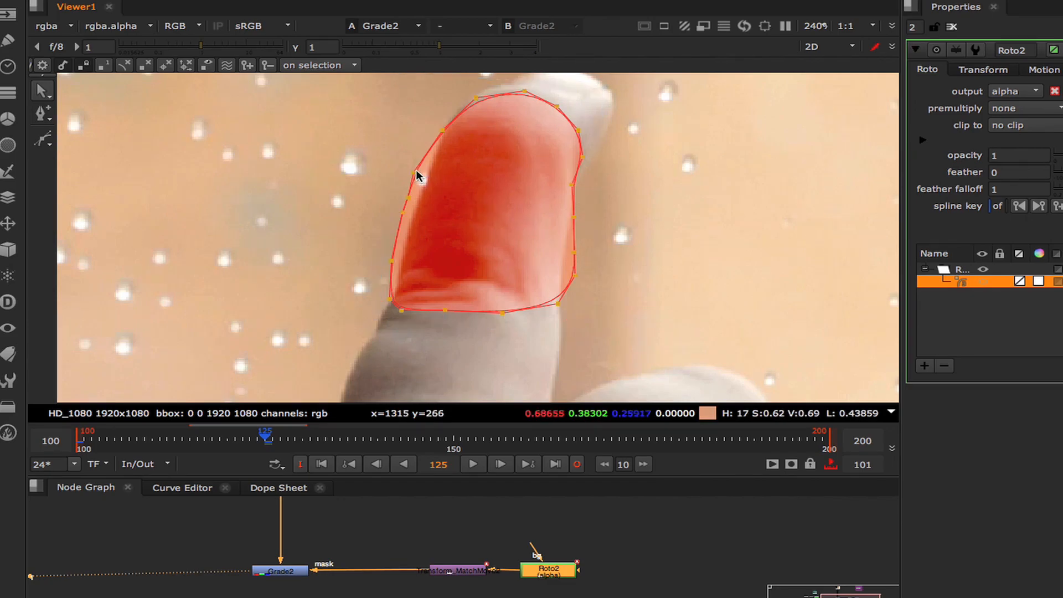
pyautogui.moveTo(421, 175); pyautogui.dragTo(415, 206)
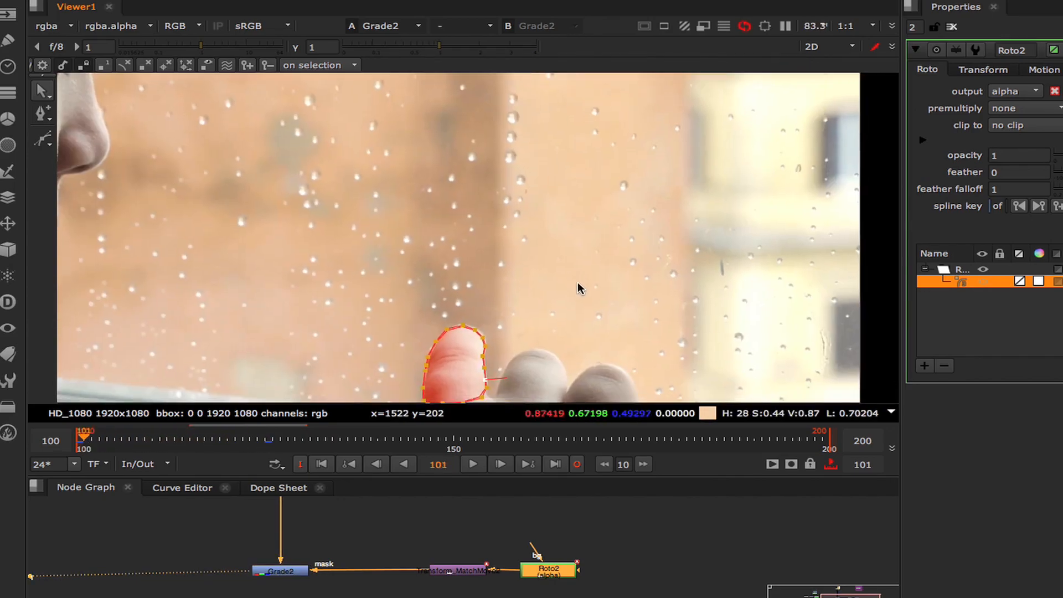
pyautogui.moveTo(84, 441); pyautogui.dragTo(129, 441)
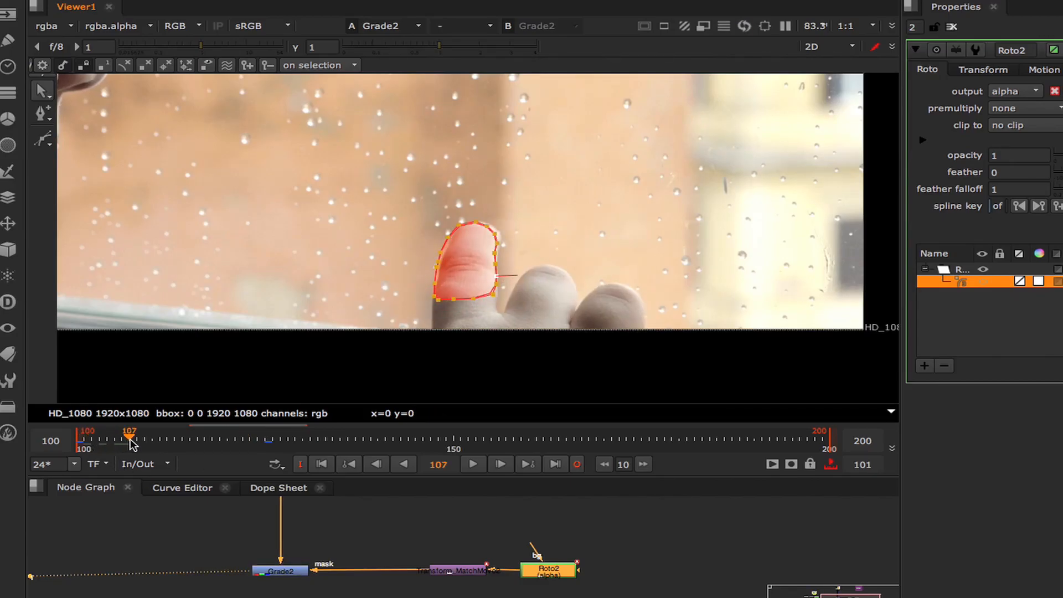
pyautogui.moveTo(130, 445); pyautogui.dragTo(220, 444)
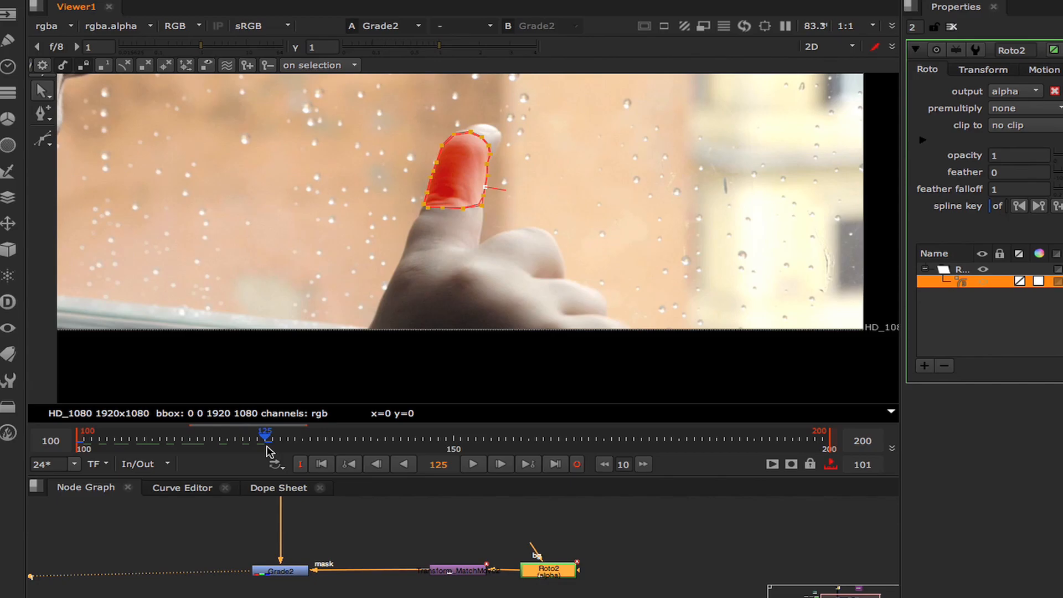
pyautogui.moveTo(265, 437); pyautogui.dragTo(196, 438)
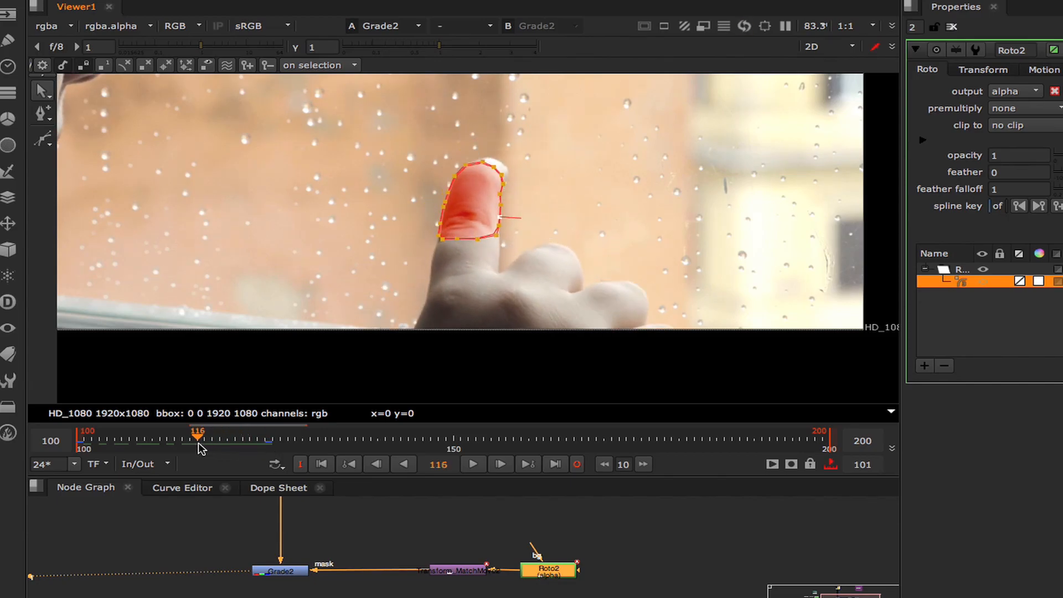
pyautogui.moveTo(197, 441); pyautogui.dragTo(159, 440)
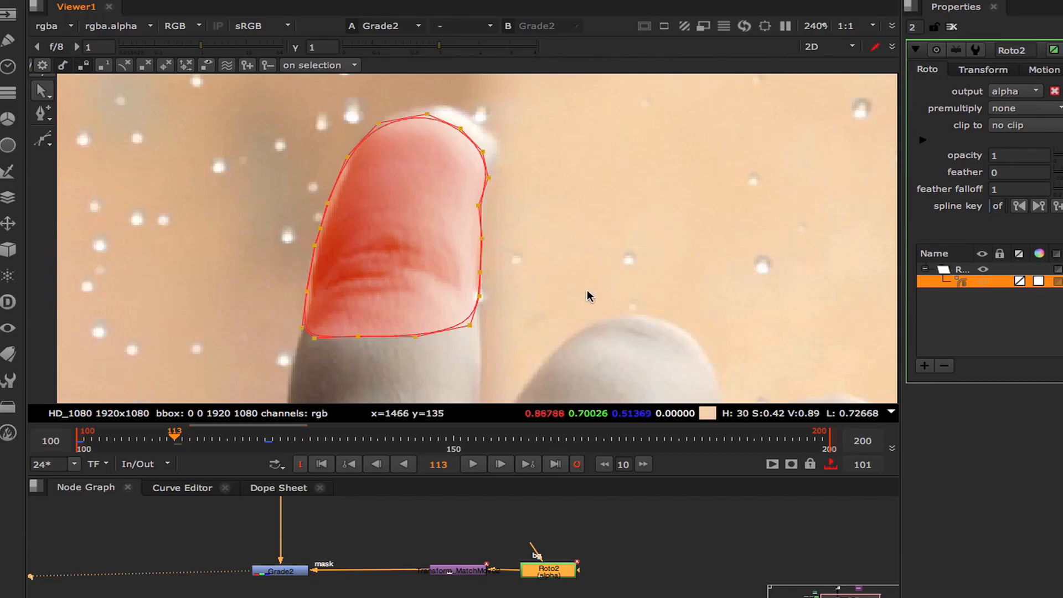
pyautogui.click(349, 161)
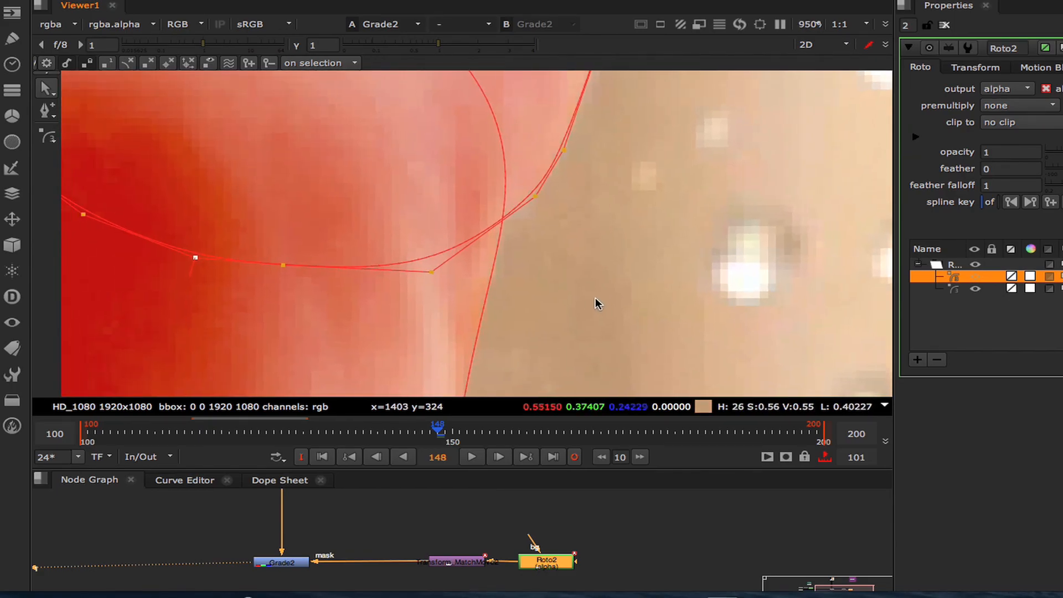
# Drag the fingertip outline points onto the finger edge, advancing frame by frame through 148–156
pyautogui.moveTo(431, 272); pyautogui.dragTo(465, 311)
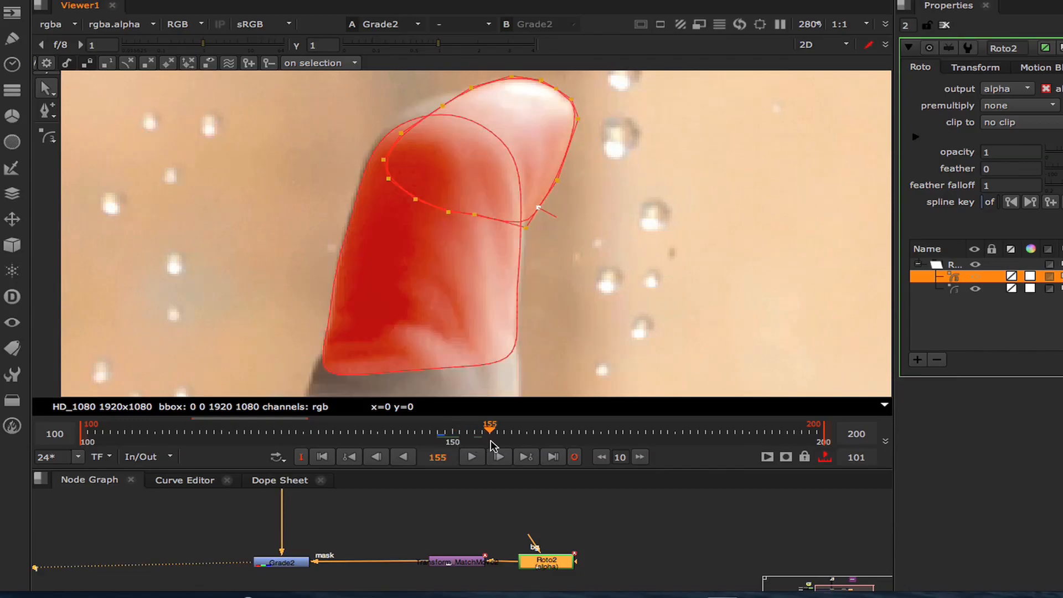
pyautogui.click(498, 456)
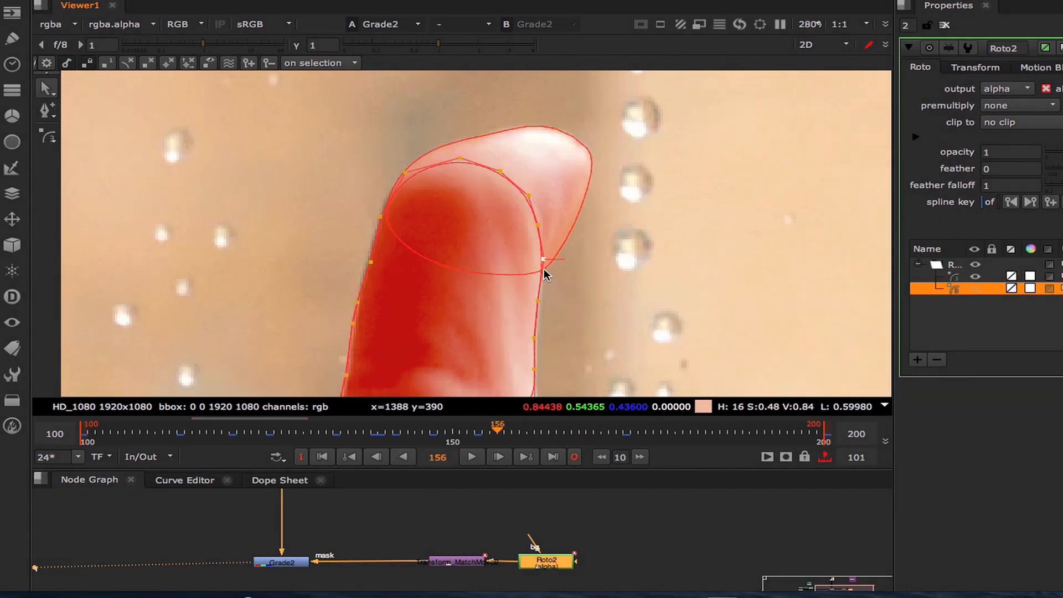
pyautogui.moveTo(543, 263); pyautogui.dragTo(542, 343)
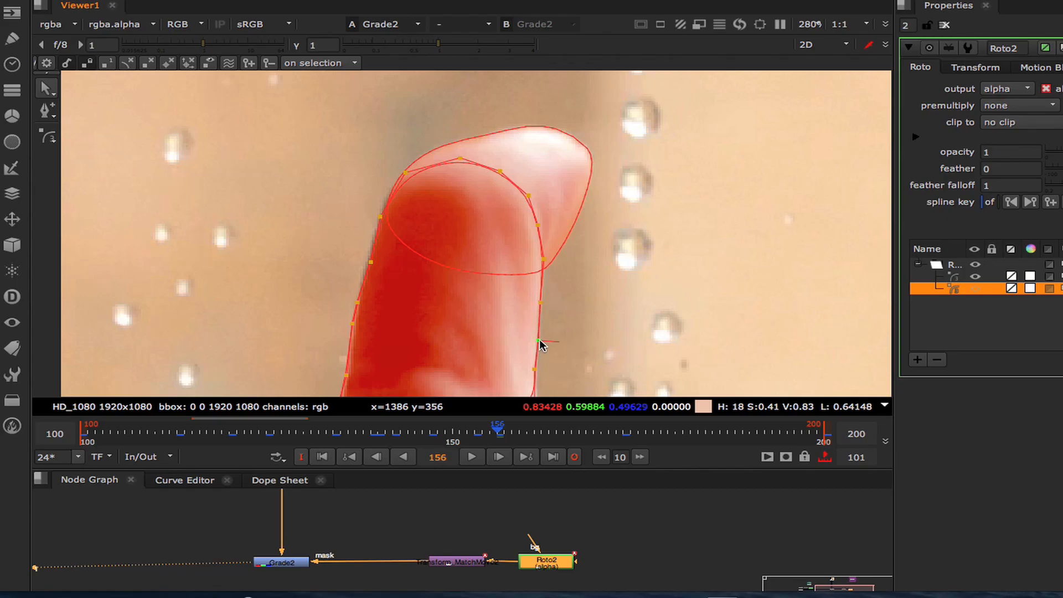
pyautogui.click(534, 431)
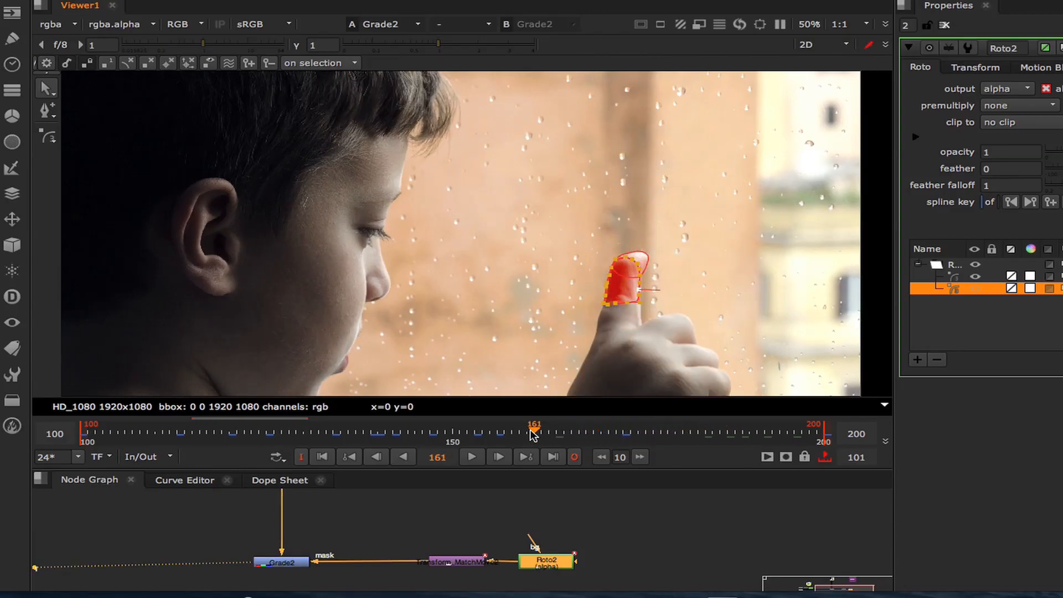
# Check the roto fit on nearby frames, then reshape the fingertip points and left-edge curve at frame 139
pyautogui.moveTo(533, 431); pyautogui.dragTo(392, 431)
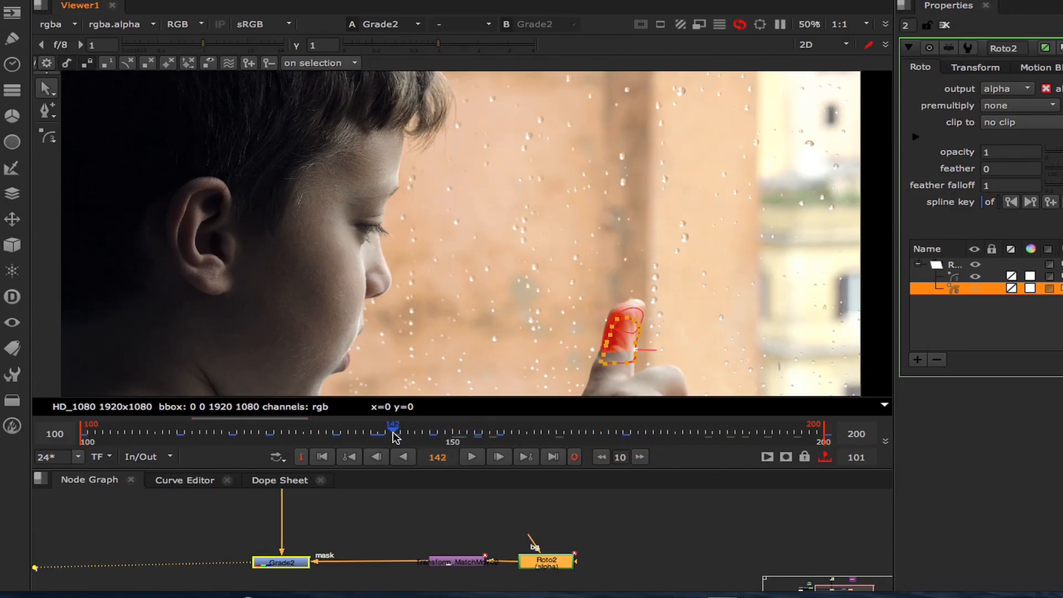
pyautogui.click(403, 457)
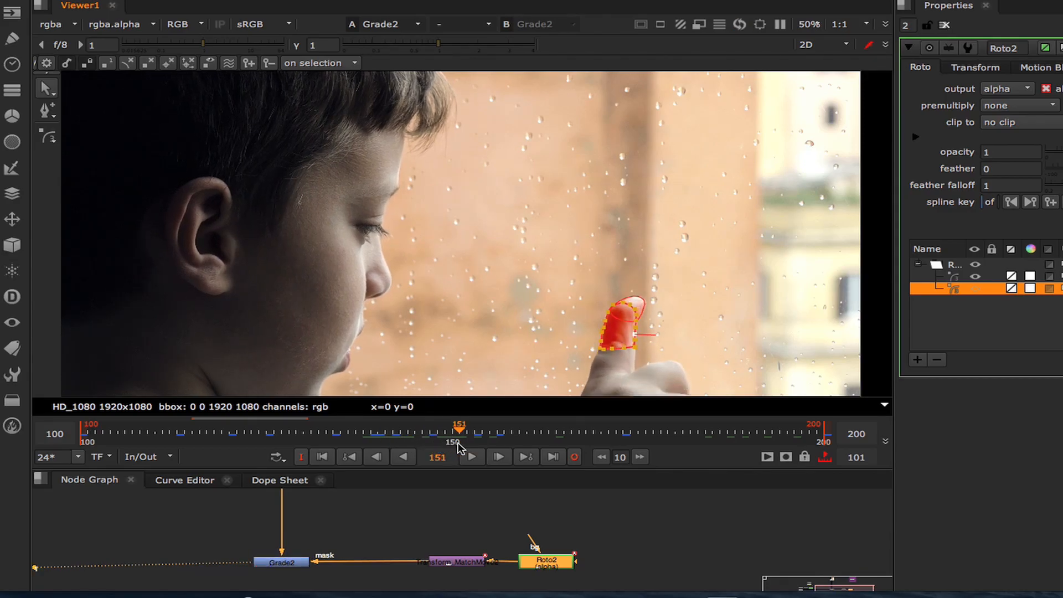
pyautogui.moveTo(460, 429); pyautogui.dragTo(510, 429)
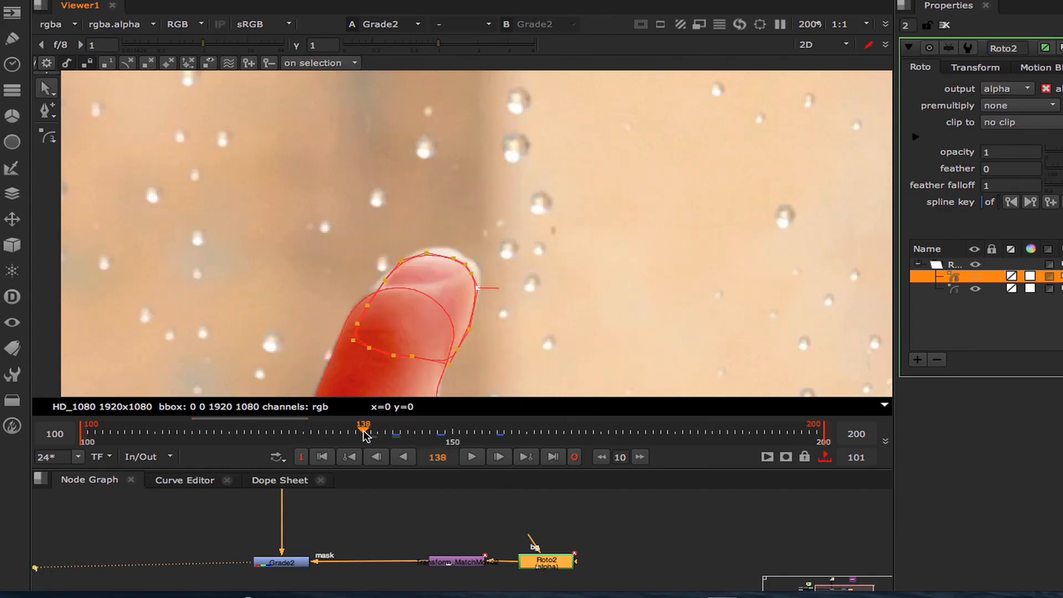
pyautogui.moveTo(364, 428); pyautogui.dragTo(393, 428)
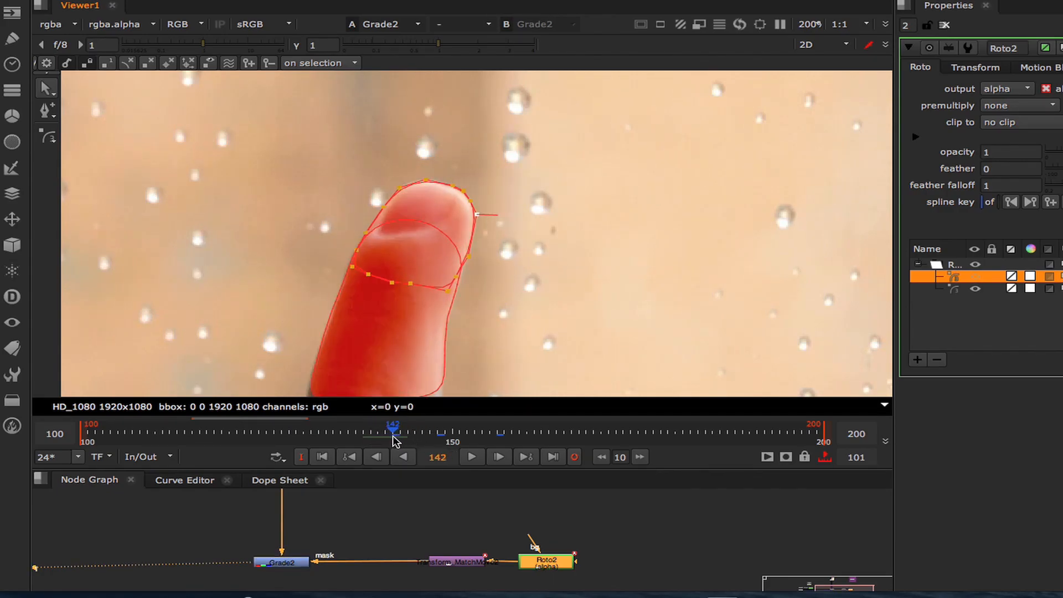
pyautogui.moveTo(394, 427); pyautogui.dragTo(372, 427)
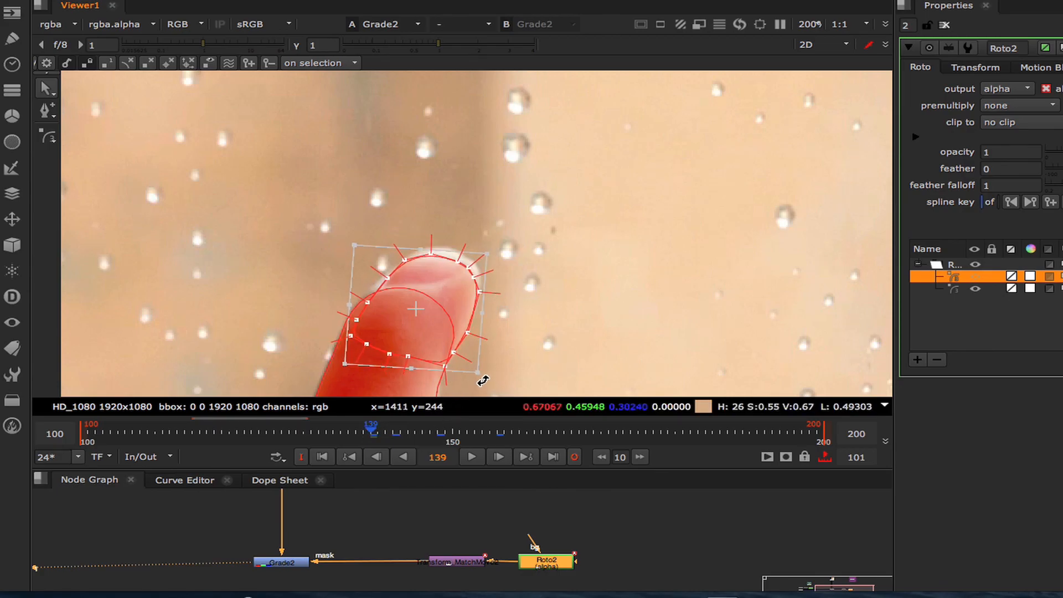
pyautogui.moveTo(415, 309); pyautogui.dragTo(436, 320)
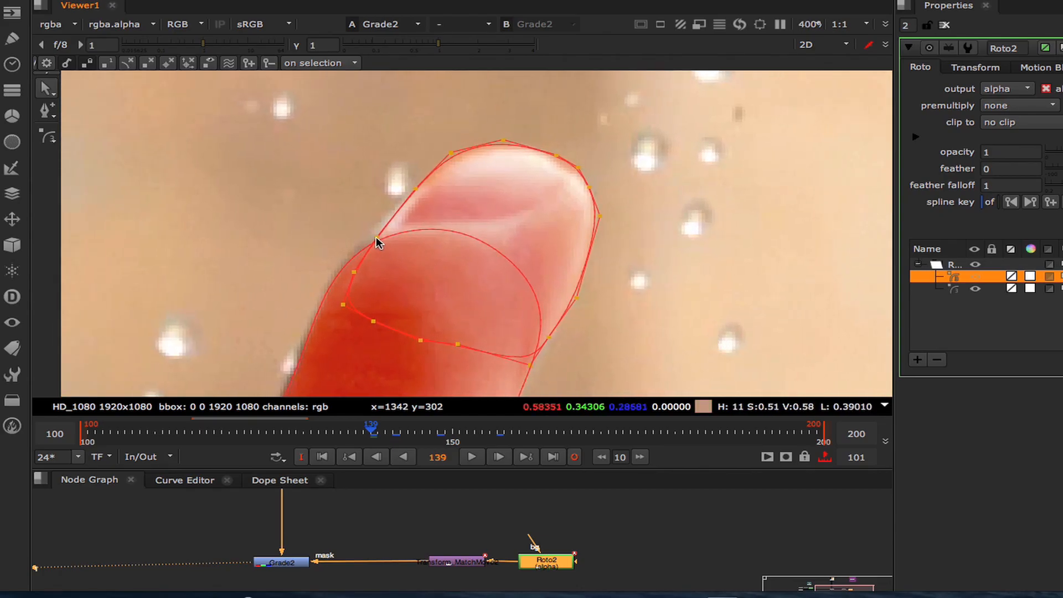
pyautogui.moveTo(377, 243); pyautogui.dragTo(337, 278)
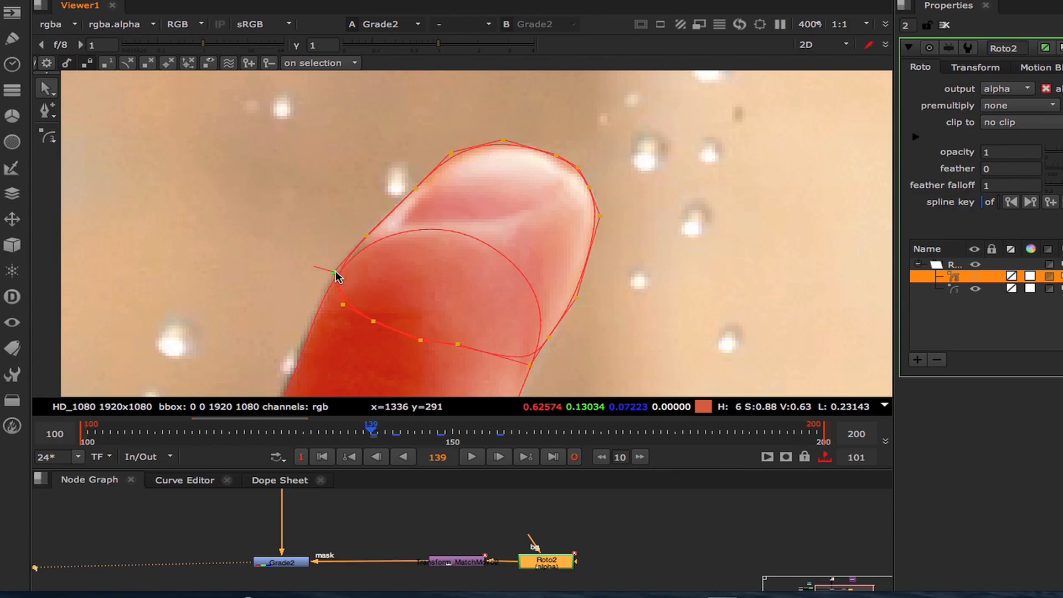
pyautogui.moveTo(495, 351)
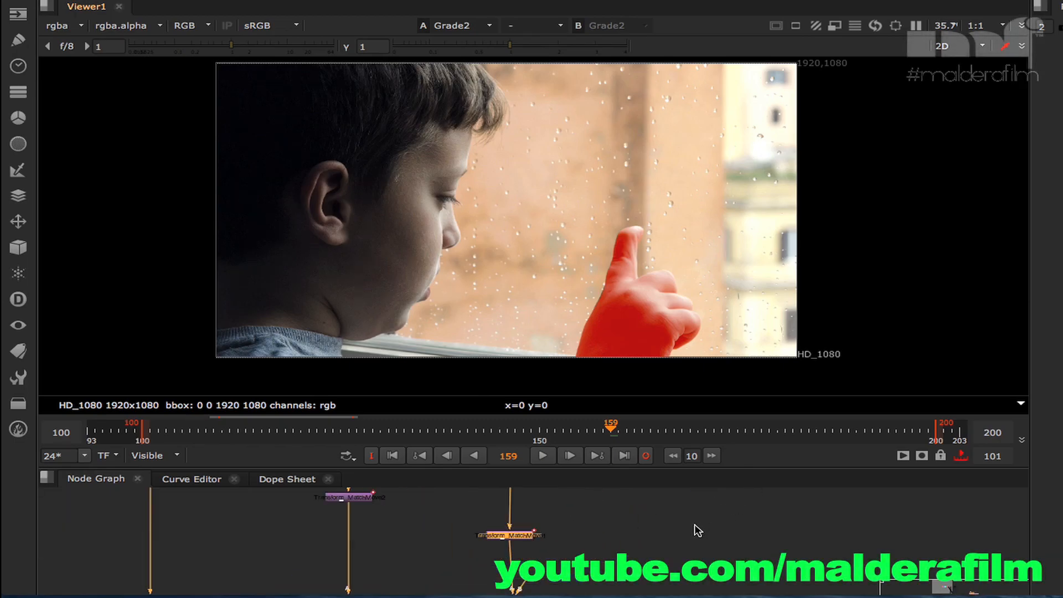
pyautogui.moveTo(756, 472)
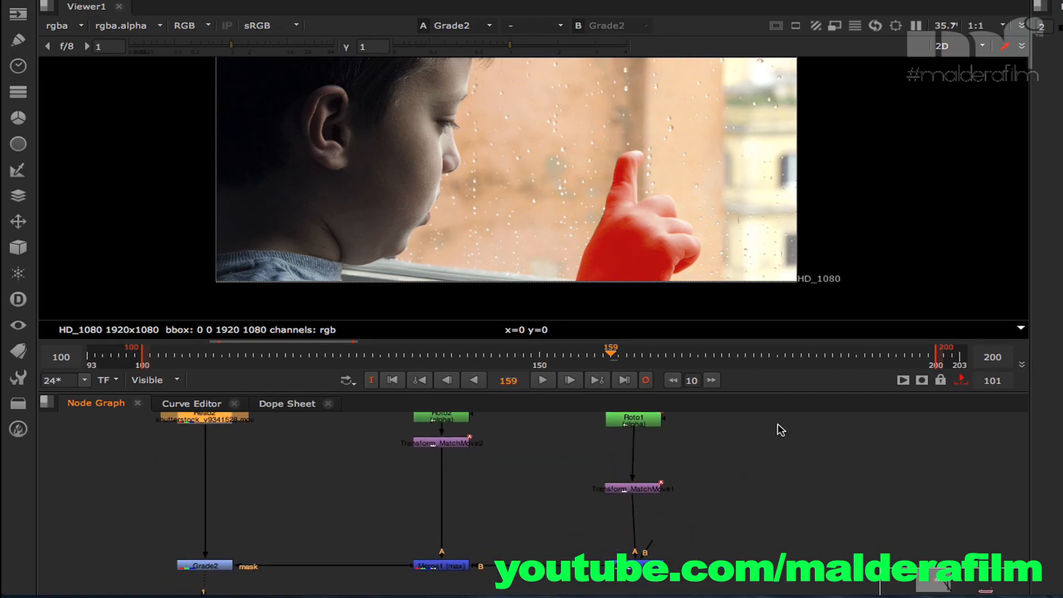
pyautogui.moveTo(738, 478)
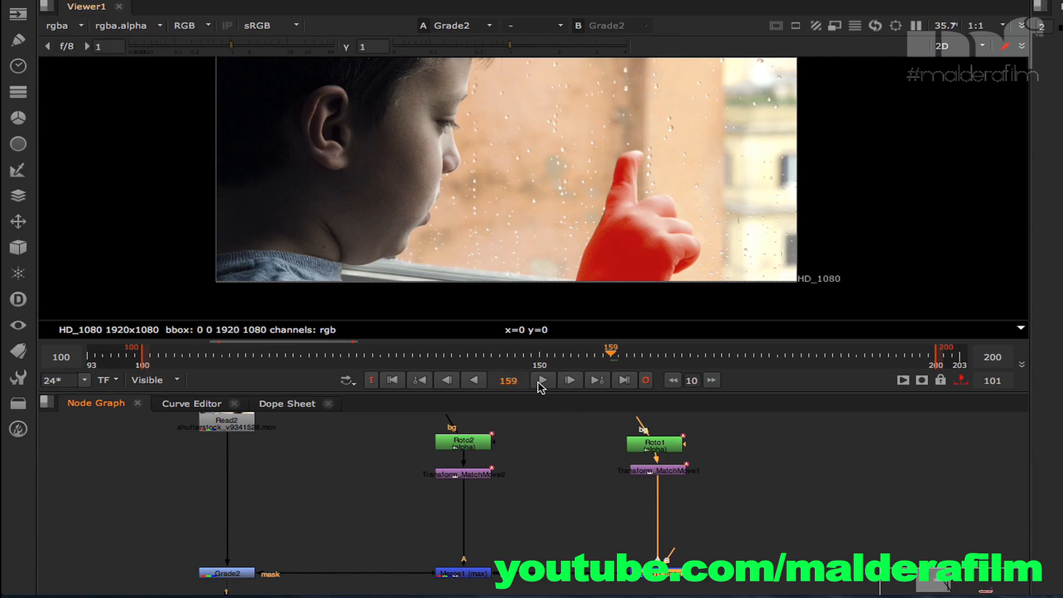
pyautogui.moveTo(542, 380)
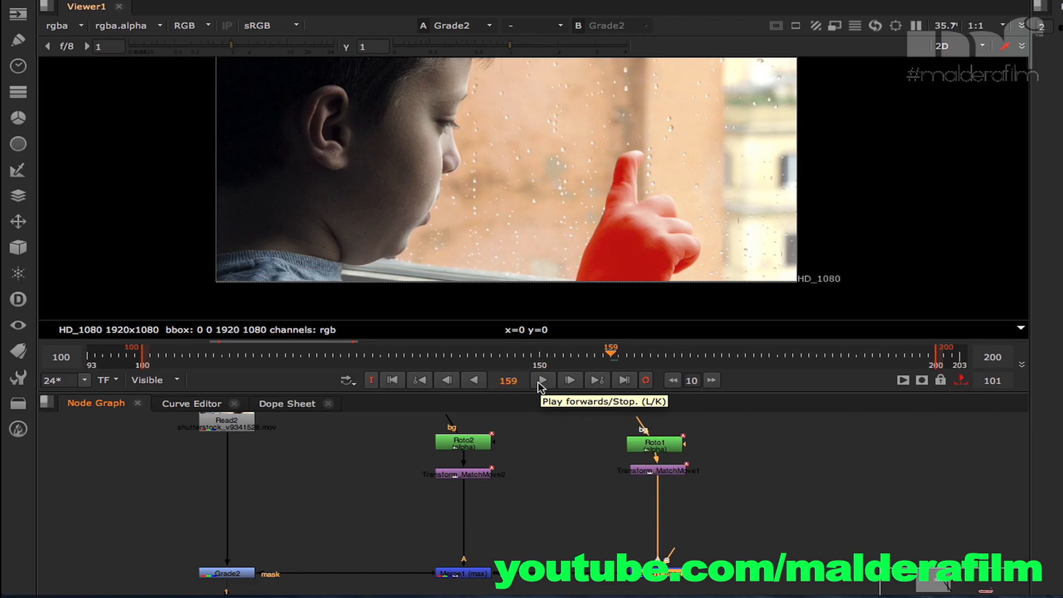
pyautogui.click(543, 380)
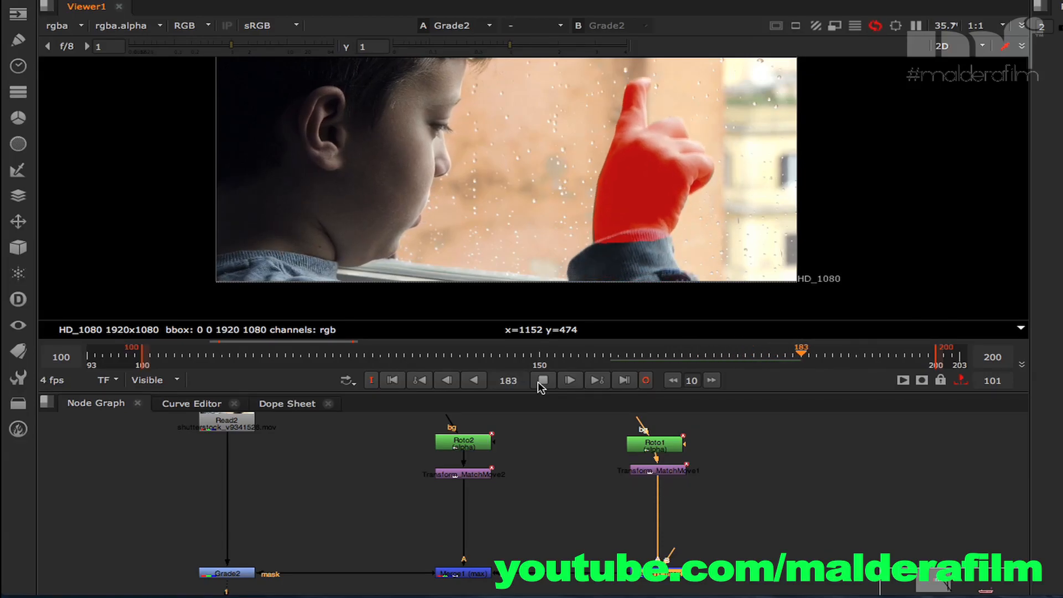
pyautogui.click(568, 380)
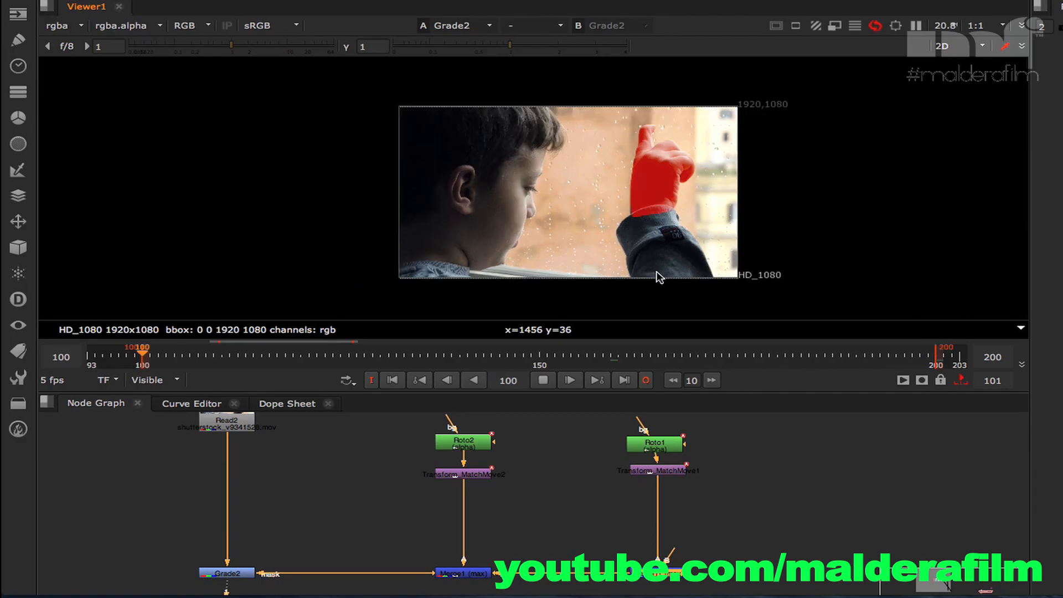
pyautogui.click(569, 380)
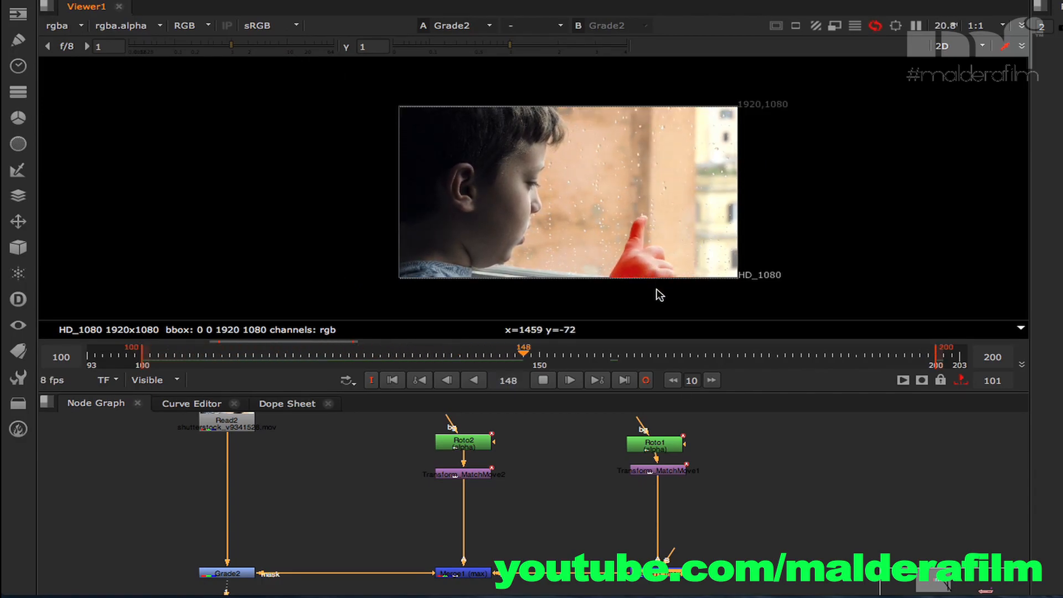
pyautogui.click(568, 379)
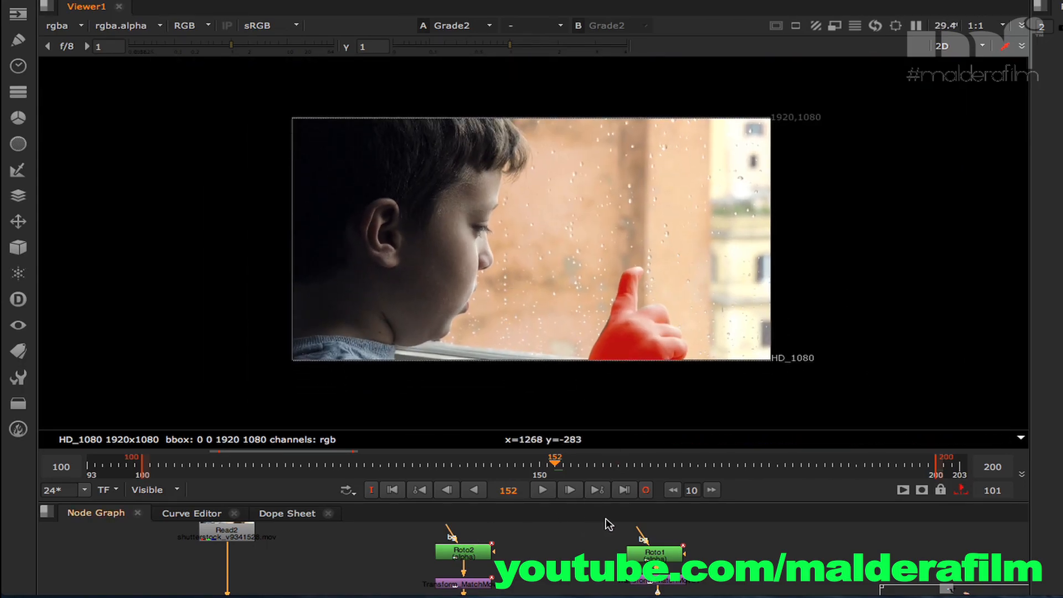
pyautogui.moveTo(570, 365)
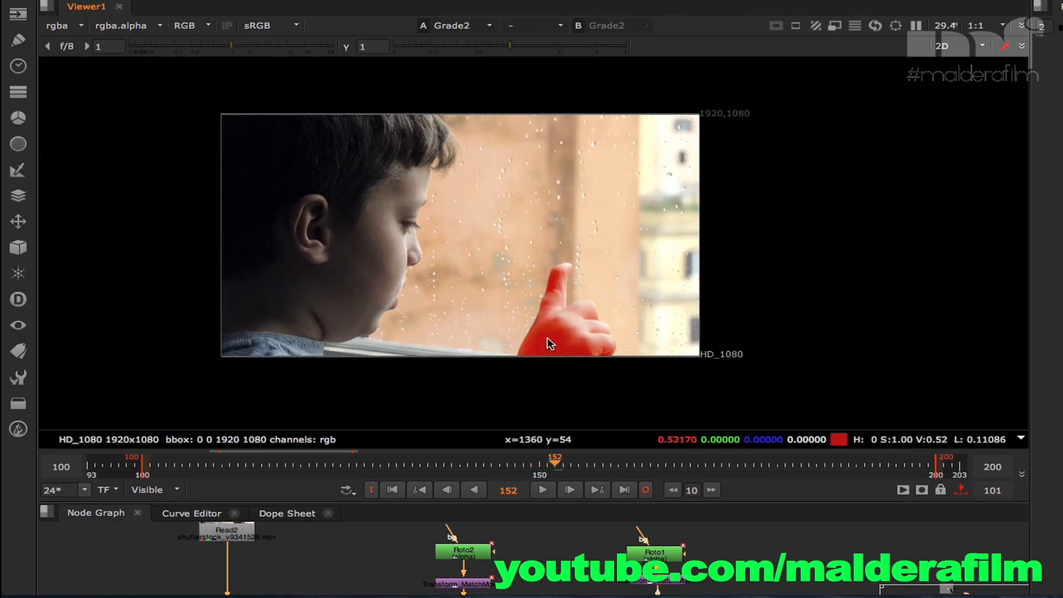
pyautogui.moveTo(739, 505)
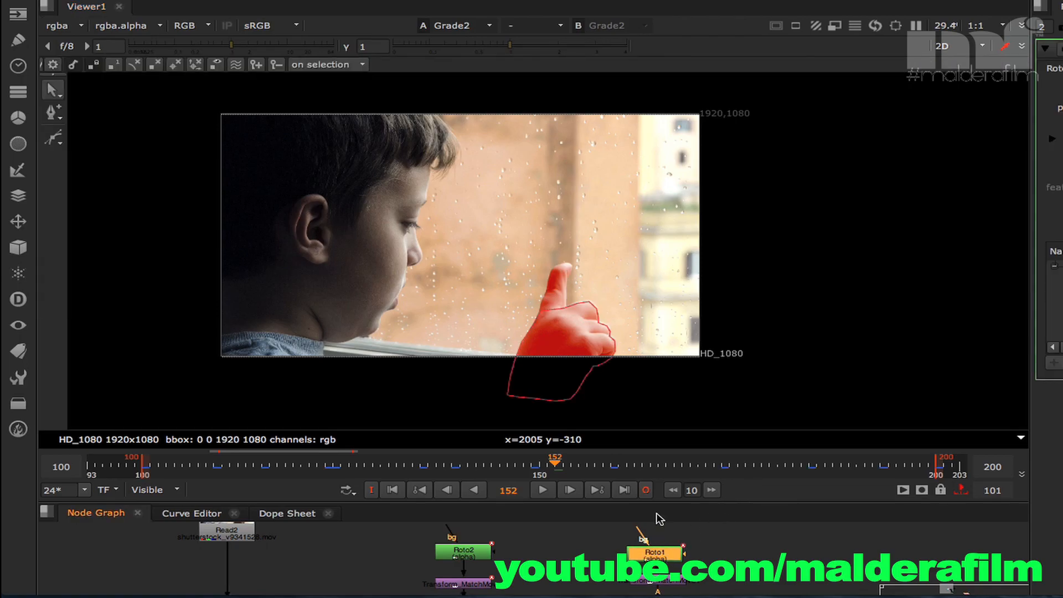
pyautogui.click(570, 489)
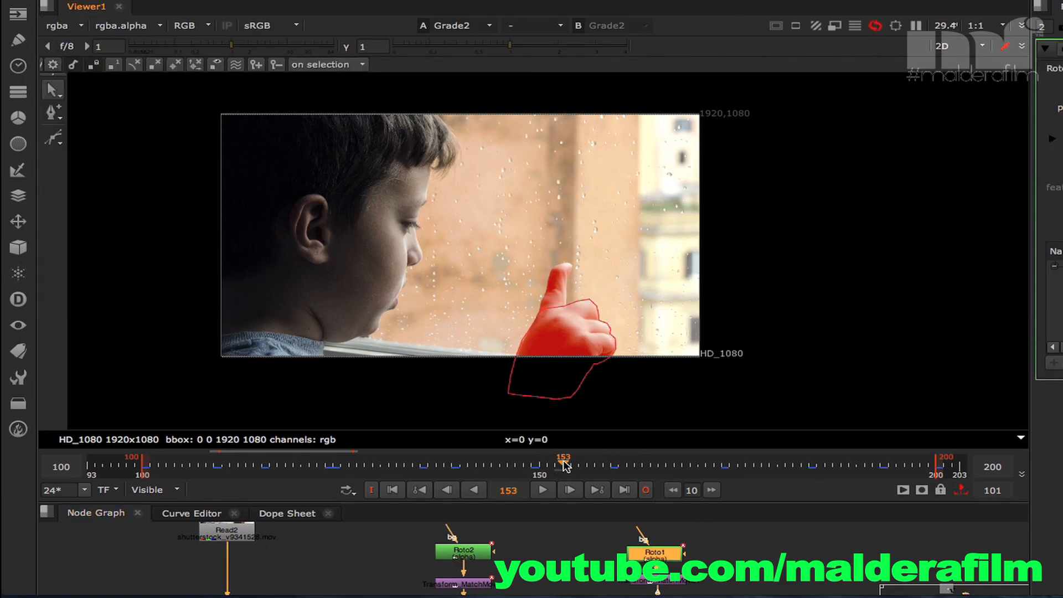
pyautogui.moveTo(564, 466); pyautogui.dragTo(793, 467)
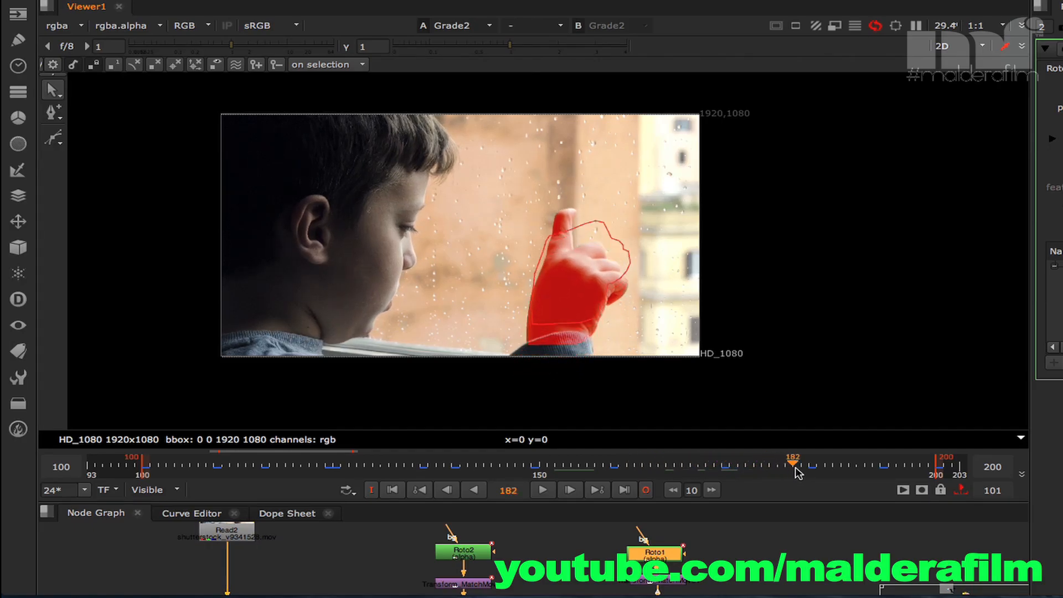
pyautogui.moveTo(792, 465); pyautogui.dragTo(897, 466)
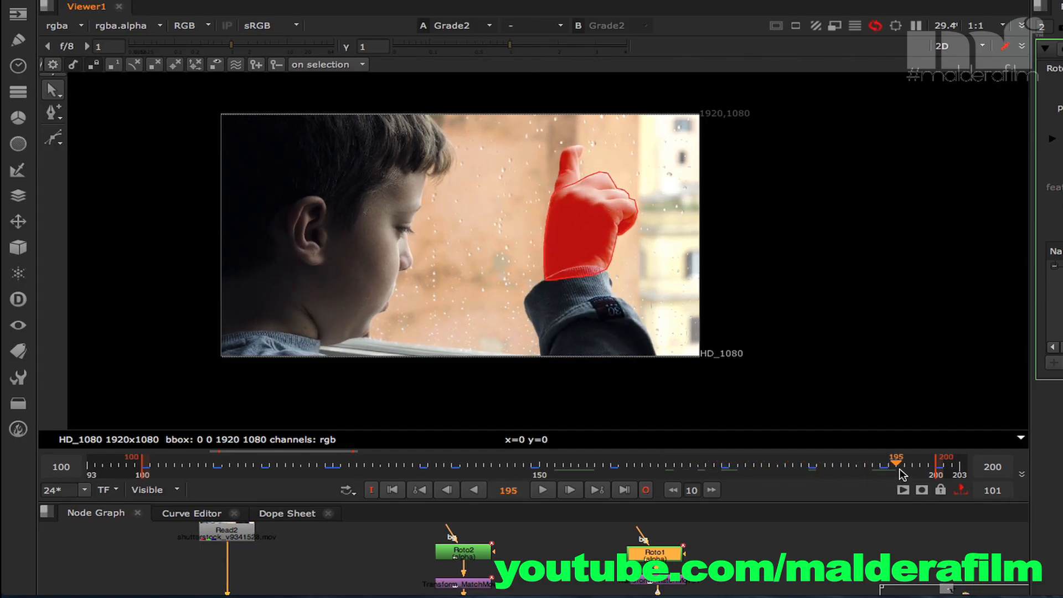
pyautogui.moveTo(897, 465); pyautogui.dragTo(665, 466)
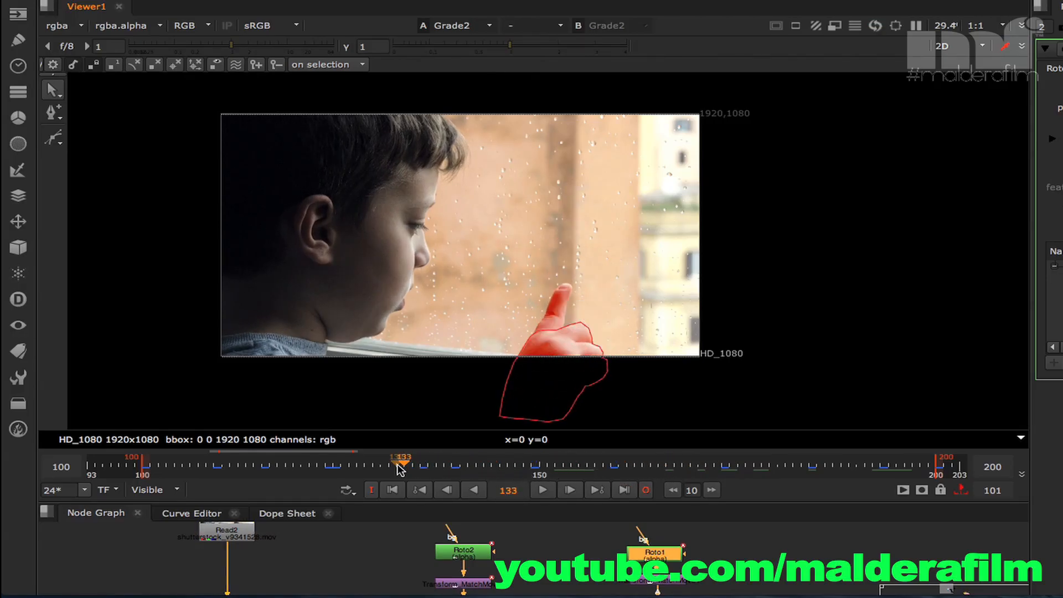
pyautogui.moveTo(398, 466); pyautogui.dragTo(230, 465)
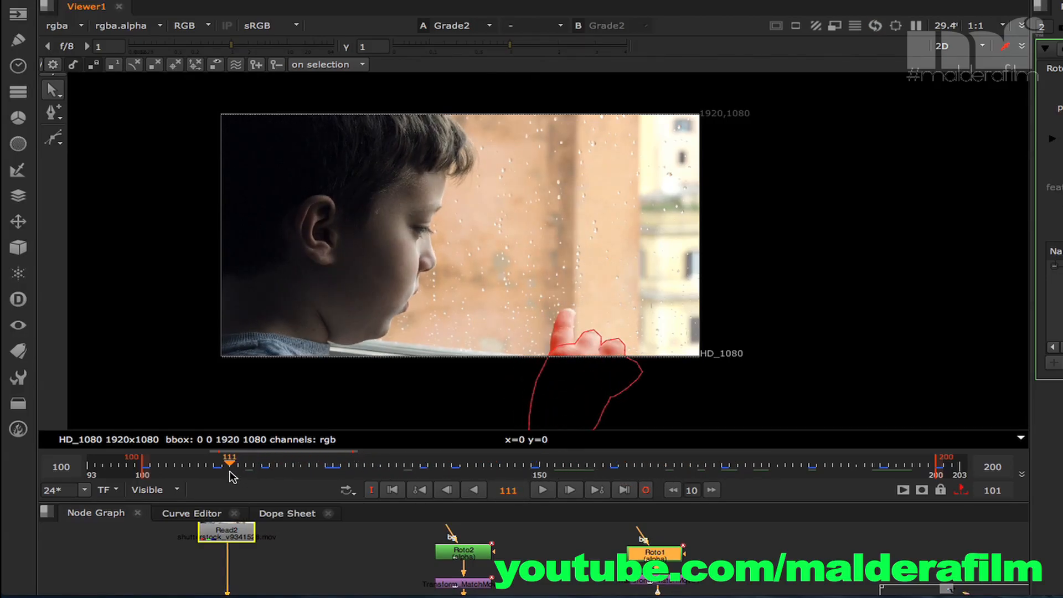
pyautogui.moveTo(230, 465); pyautogui.dragTo(119, 466)
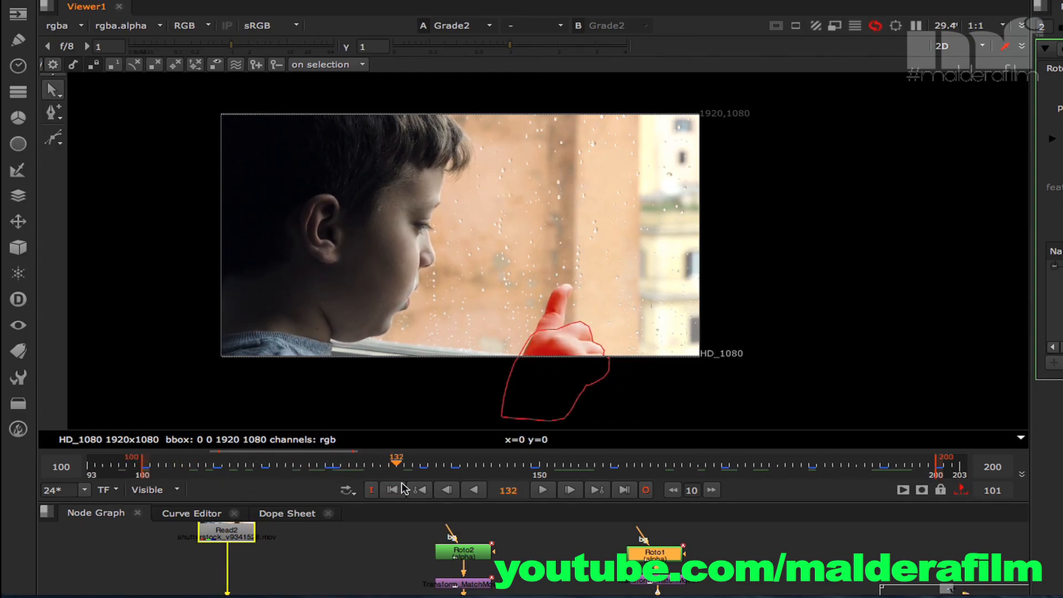
pyautogui.moveTo(397, 463); pyautogui.dragTo(634, 463)
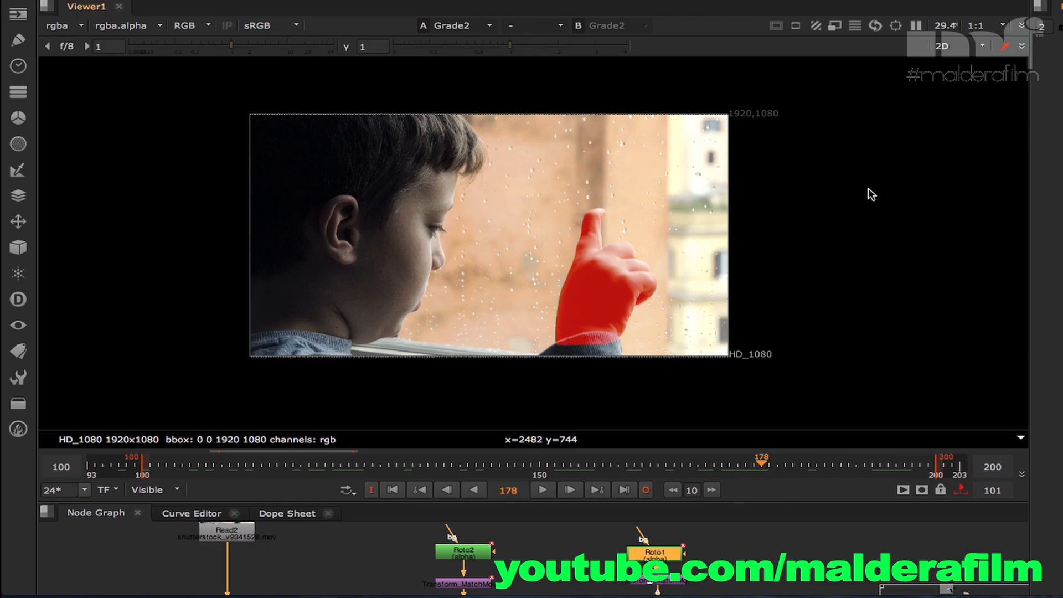
pyautogui.moveTo(579, 230)
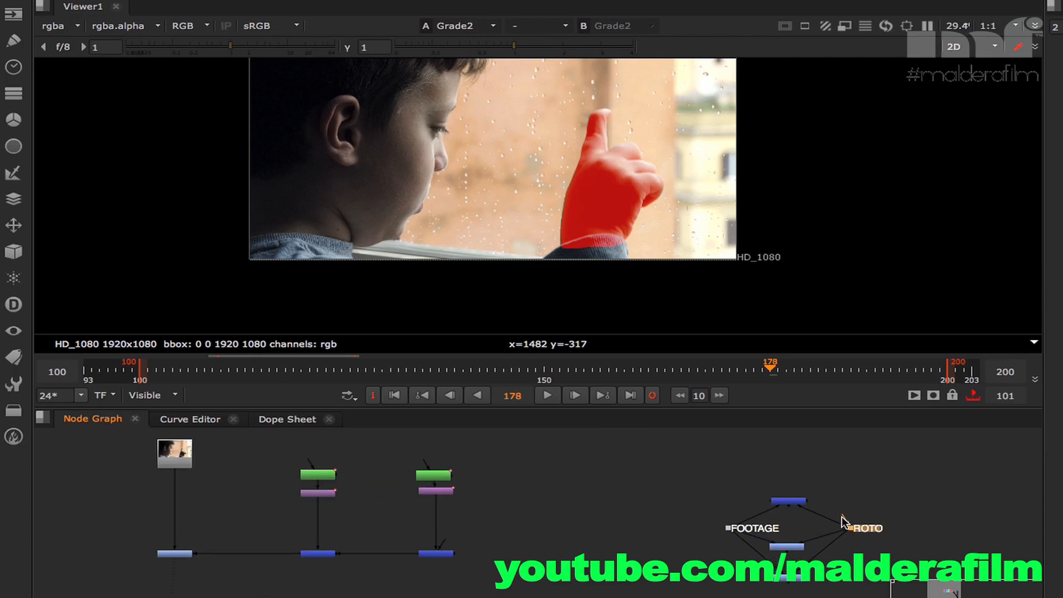
# Connect the roto-check gizmo to the Viewer and cycle through original footage, cut-out hand and pink overlay
pyautogui.moveTo(846, 522); pyautogui.dragTo(315, 555)
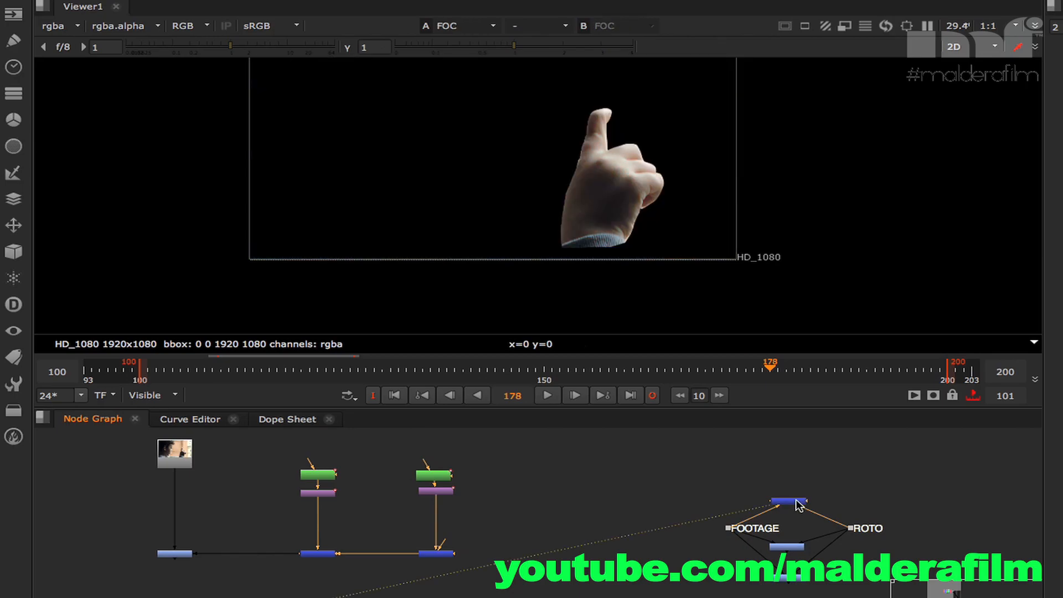
pyautogui.moveTo(778, 552)
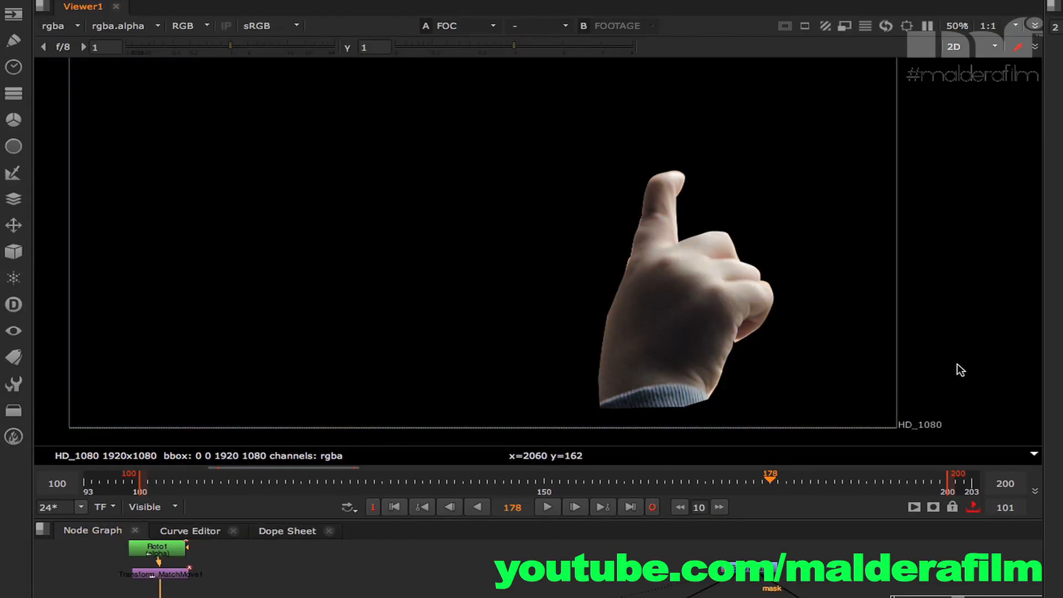
pyautogui.click(461, 26)
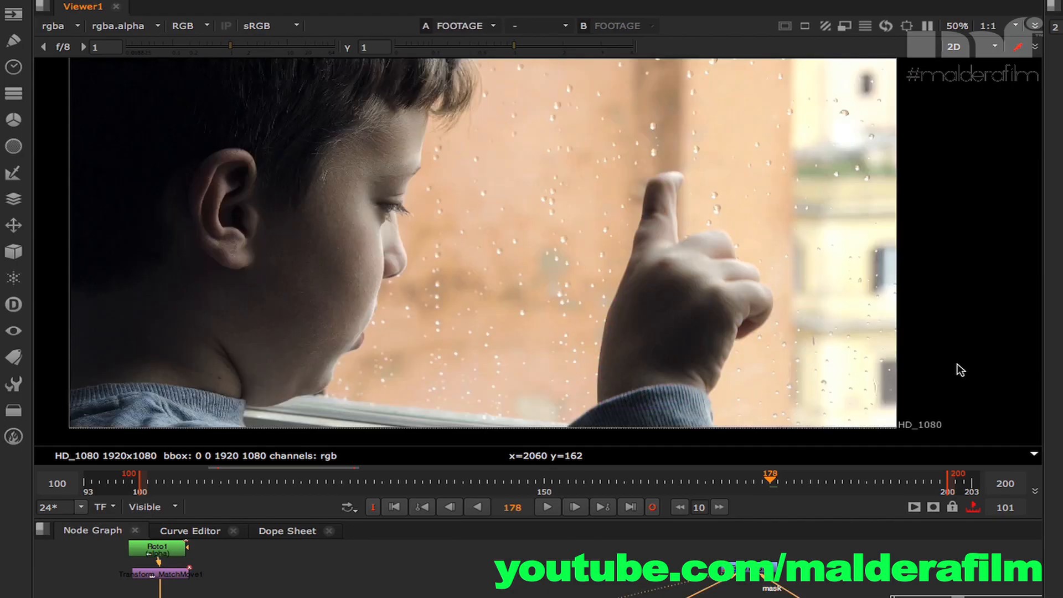
pyautogui.click(461, 26)
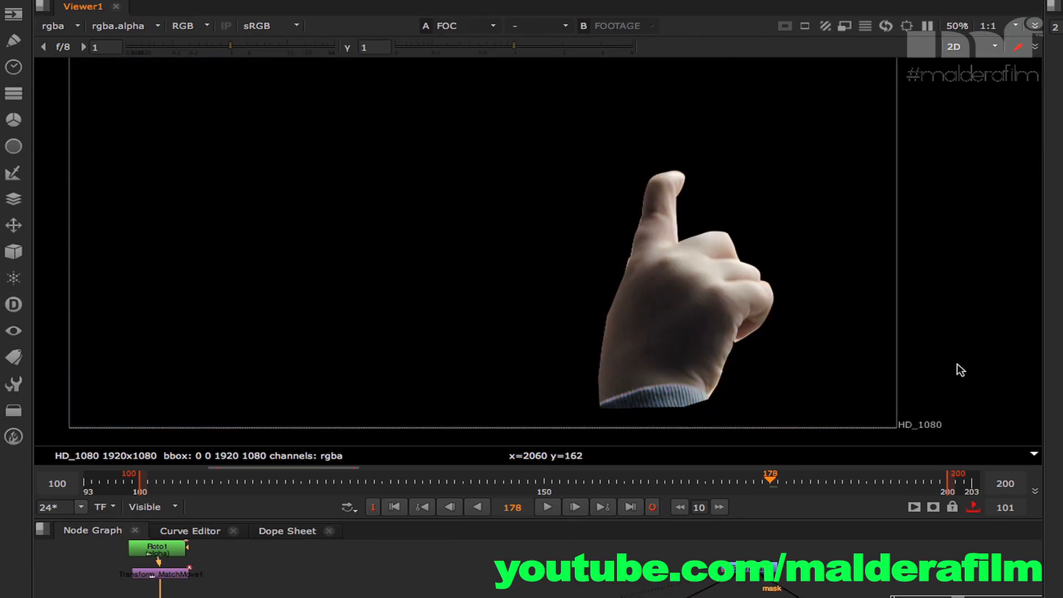
pyautogui.click(462, 26)
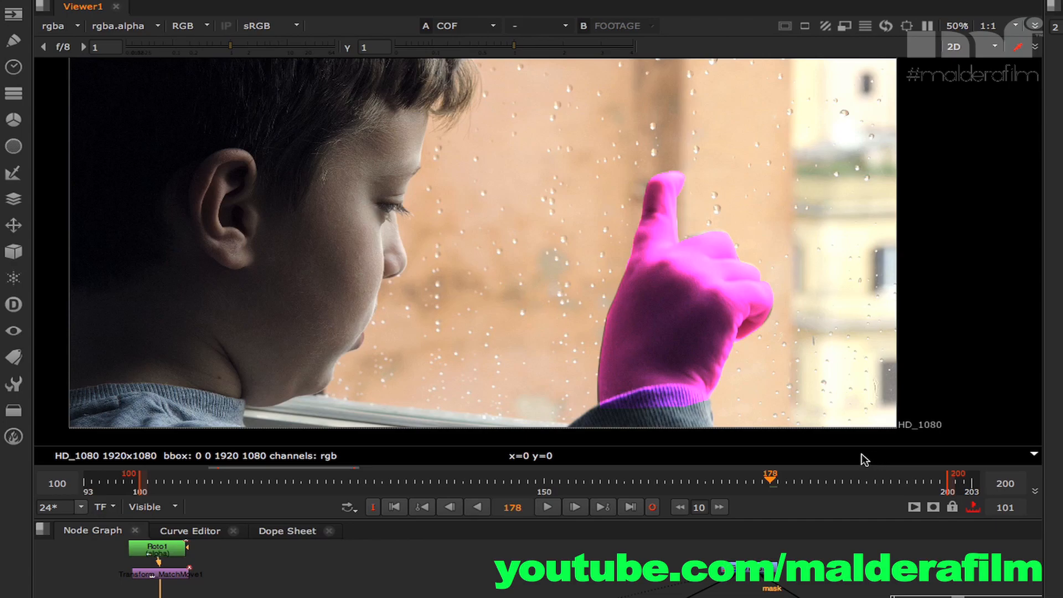
pyautogui.scroll(-3)
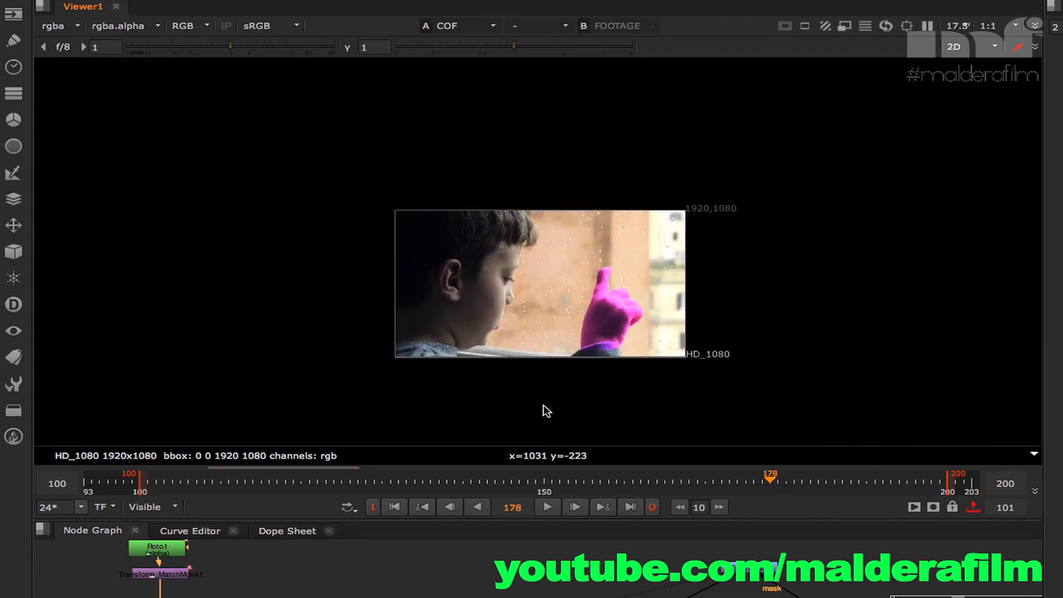